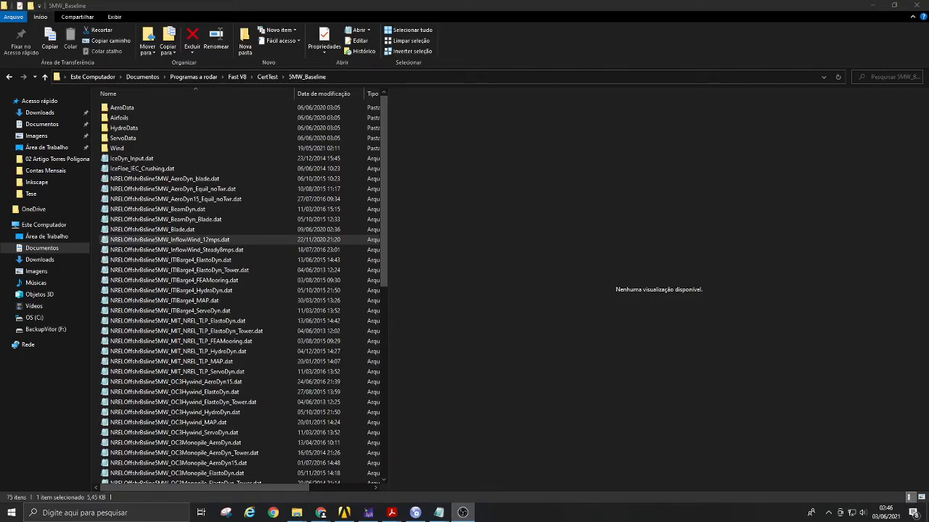
{"action": "mouse_move", "coordinate": [548, 277]}
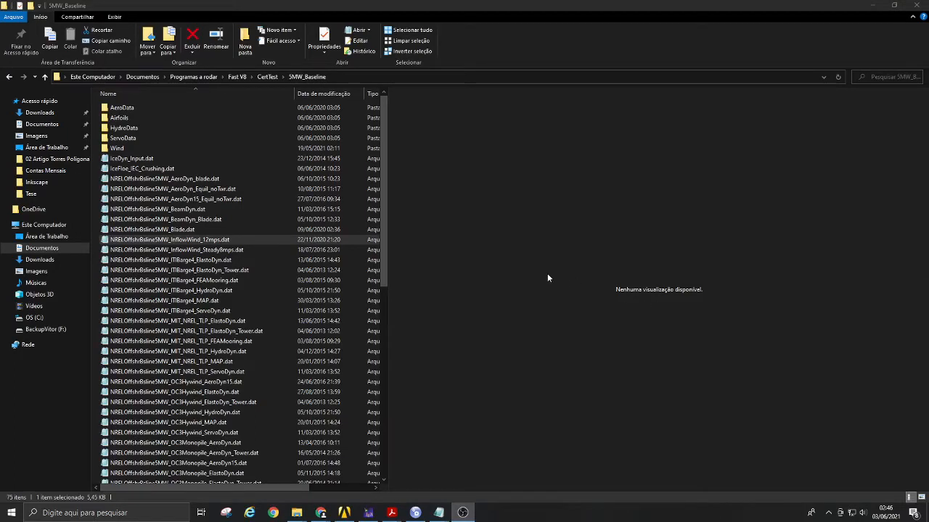
- Open NRELOffshrBsline5MW_InflowWind_12mps.dat maximized and select its steady wind lines (20 m/s, 90 m)
{"action": "left_click", "coordinate": [170, 239]}
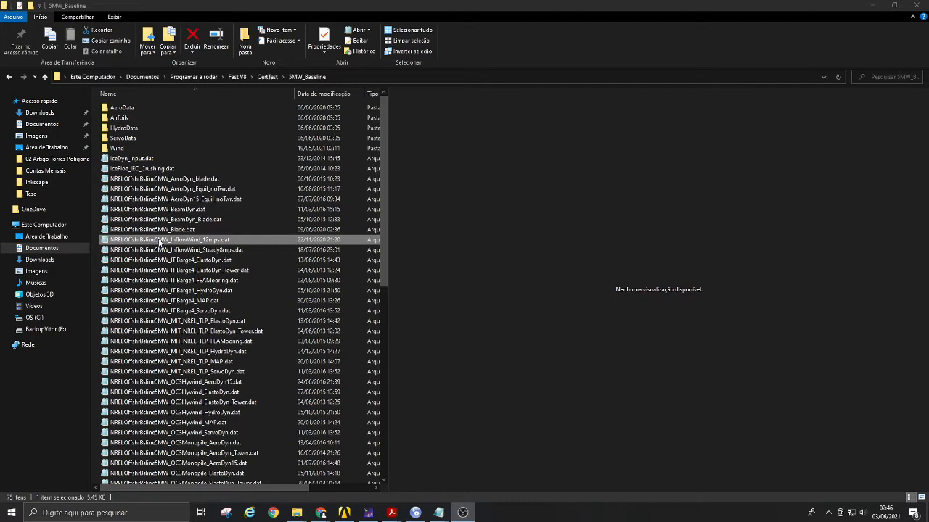
{"action": "mouse_move", "coordinate": [163, 239]}
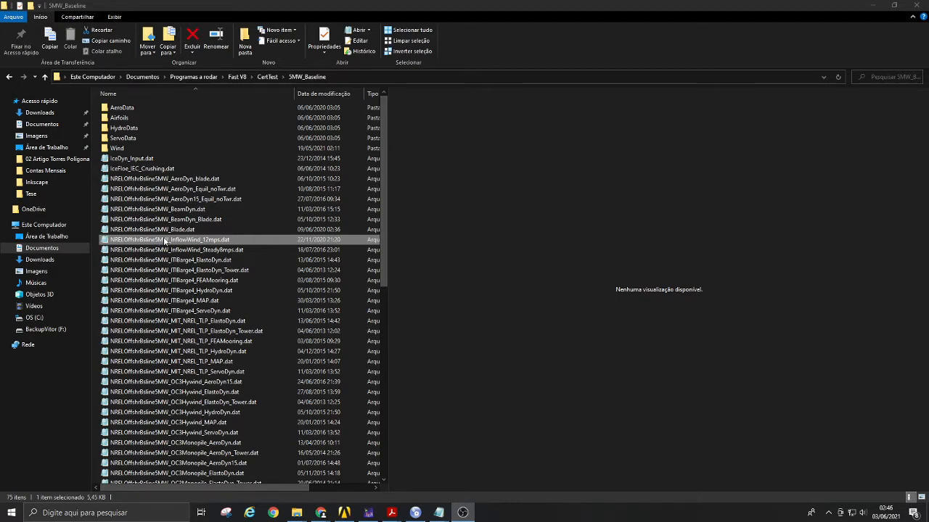
{"action": "double_click", "coordinate": [168, 239]}
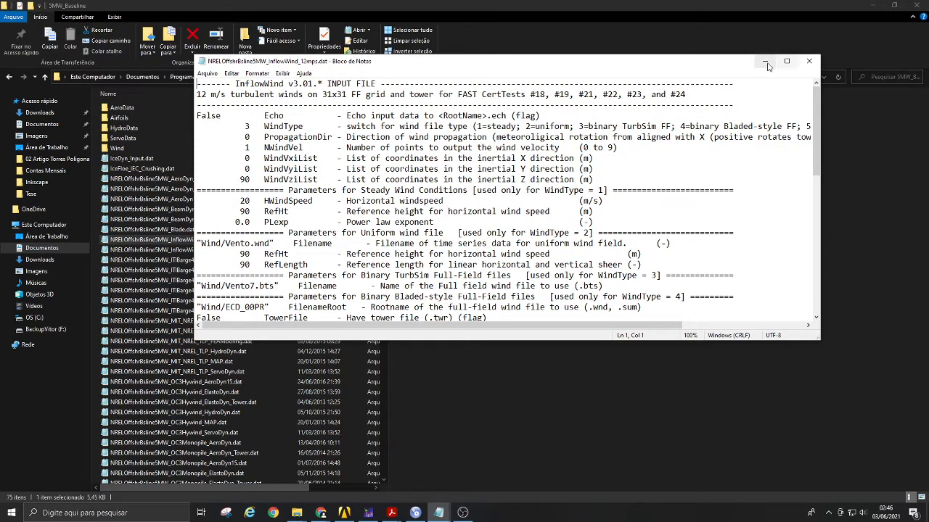
{"action": "left_click", "coordinate": [786, 61]}
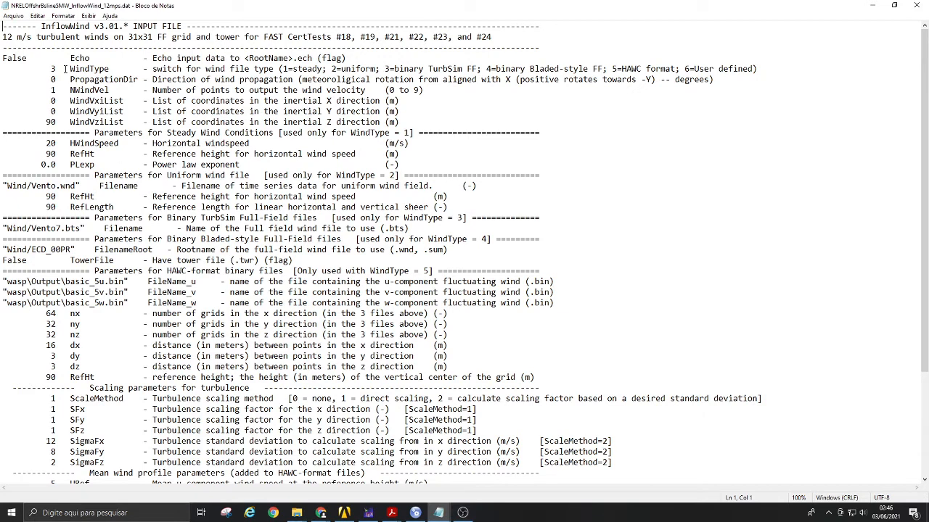
{"action": "right_click", "coordinate": [319, 69]}
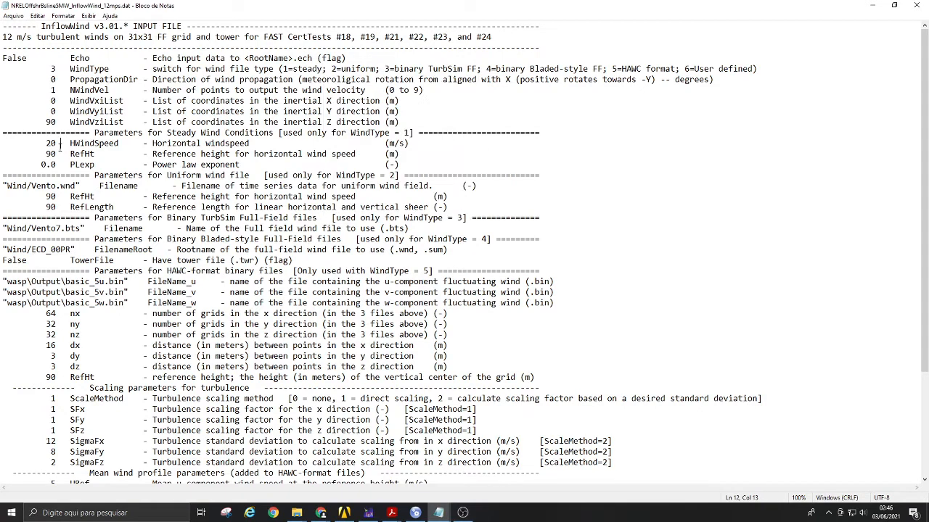
{"action": "left_click_drag", "start_coordinate": [65, 143], "coordinate": [153, 163]}
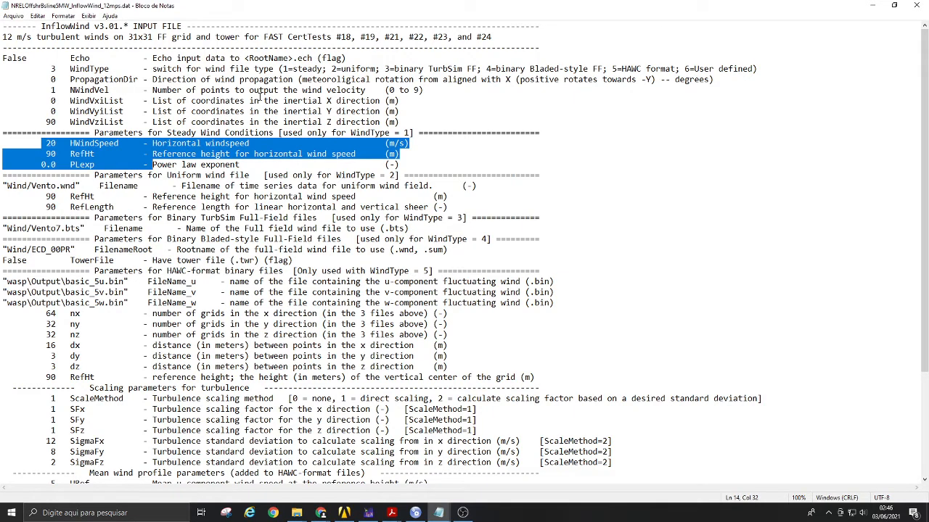
{"action": "mouse_move", "coordinate": [323, 67]}
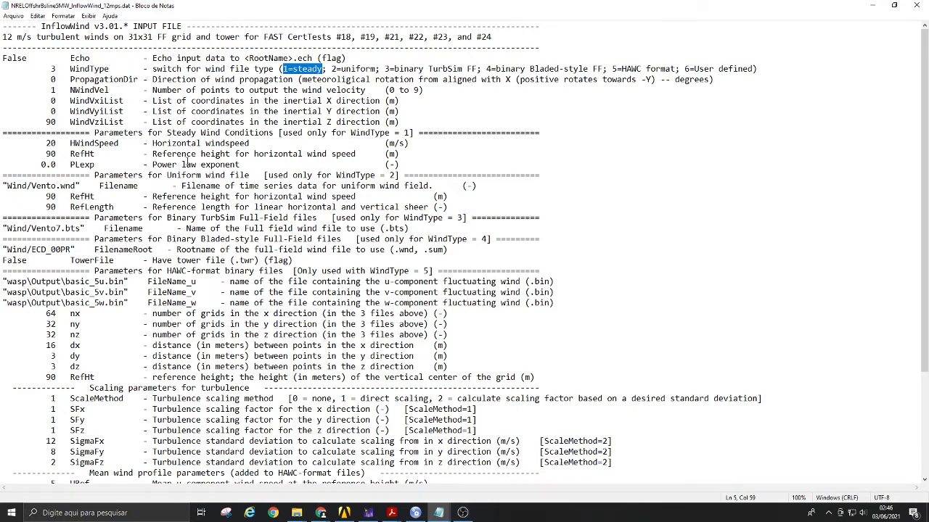
{"action": "mouse_move", "coordinate": [119, 197]}
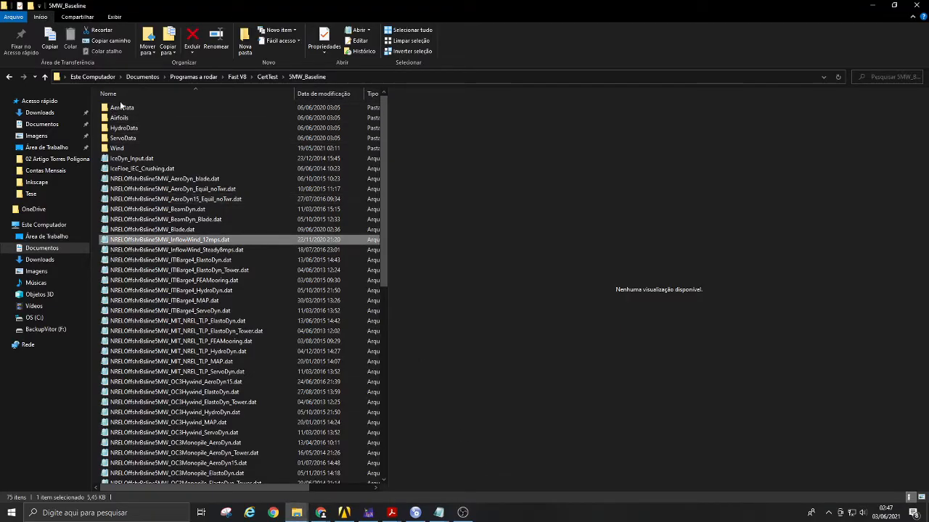
- Open vento3-25-220.wnd from the Wind folder and scroll through its speeds rising from 3 m/s
{"action": "double_click", "coordinate": [117, 148]}
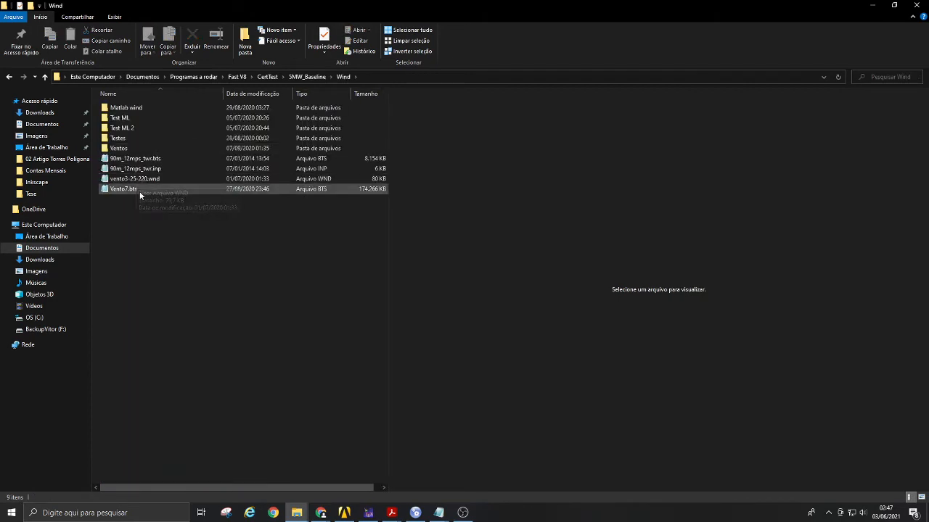
{"action": "double_click", "coordinate": [135, 179]}
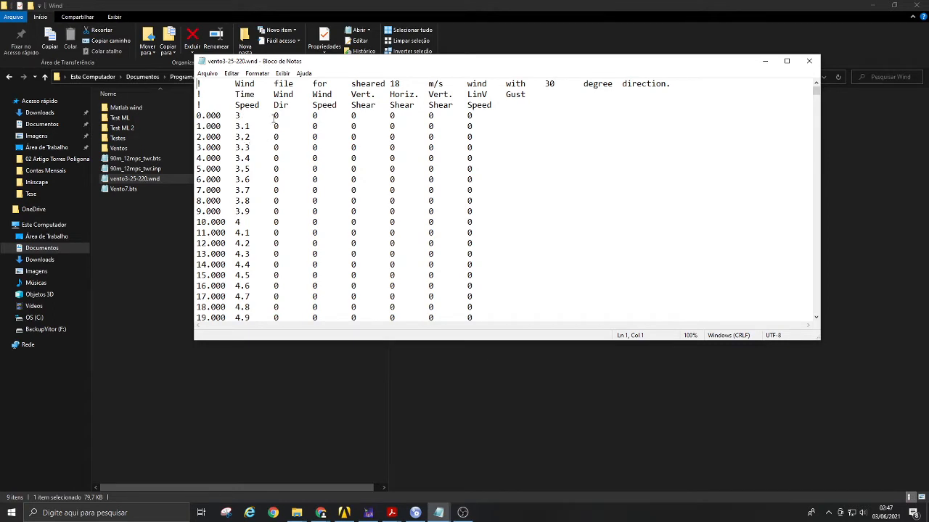
{"action": "mouse_move", "coordinate": [336, 153]}
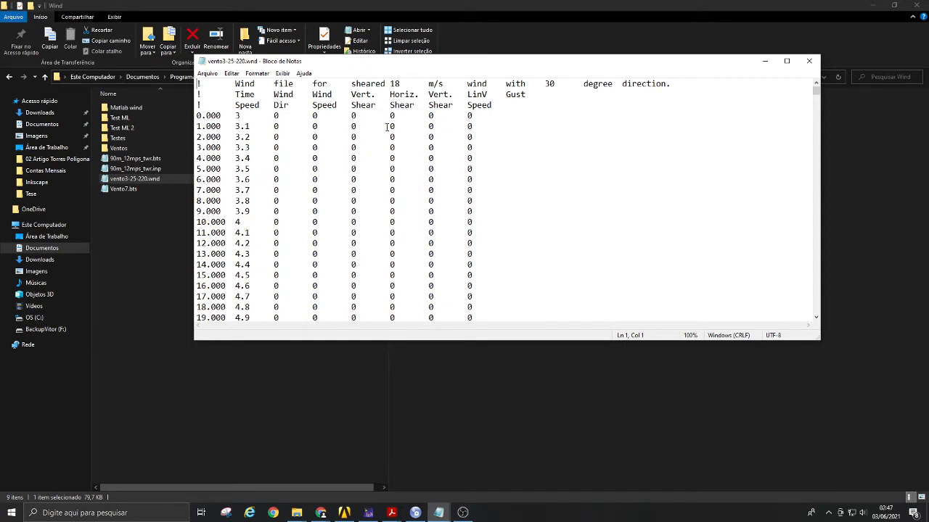
{"action": "mouse_move", "coordinate": [248, 155]}
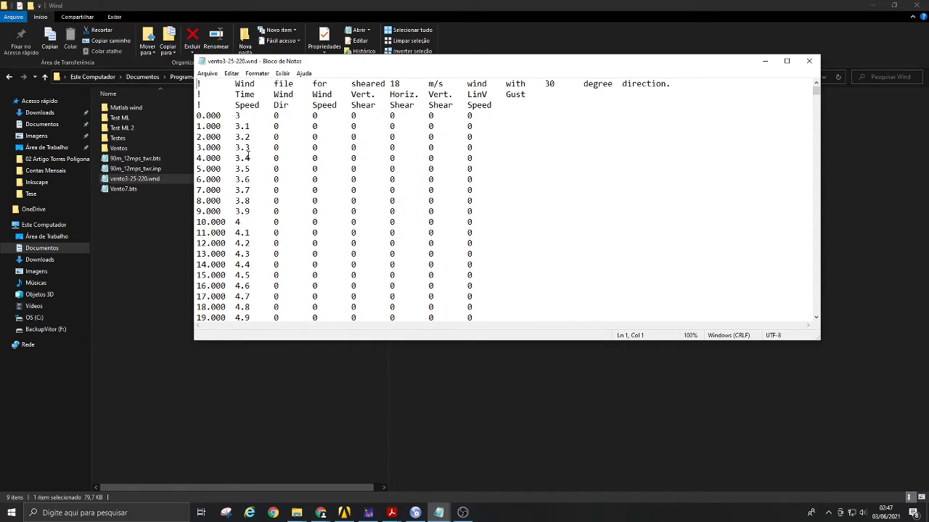
{"action": "scroll", "scroll_direction": "down", "scroll_amount": 3}
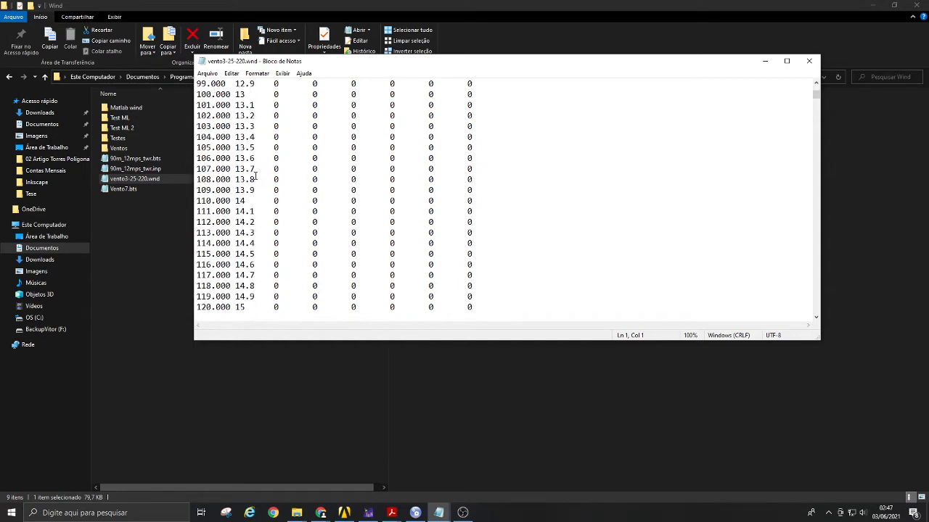
{"action": "scroll", "scroll_direction": "down", "scroll_amount": 3}
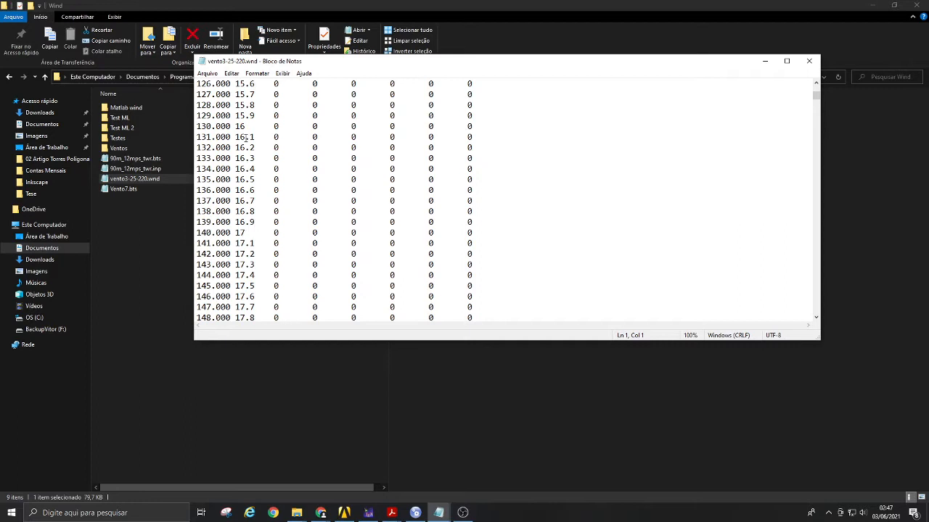
{"action": "mouse_move", "coordinate": [284, 155]}
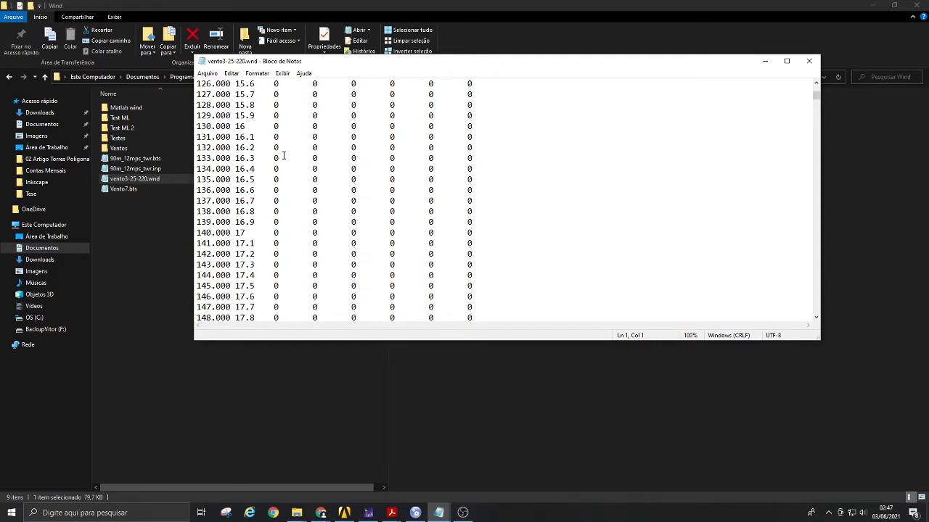
{"action": "mouse_move", "coordinate": [274, 158]}
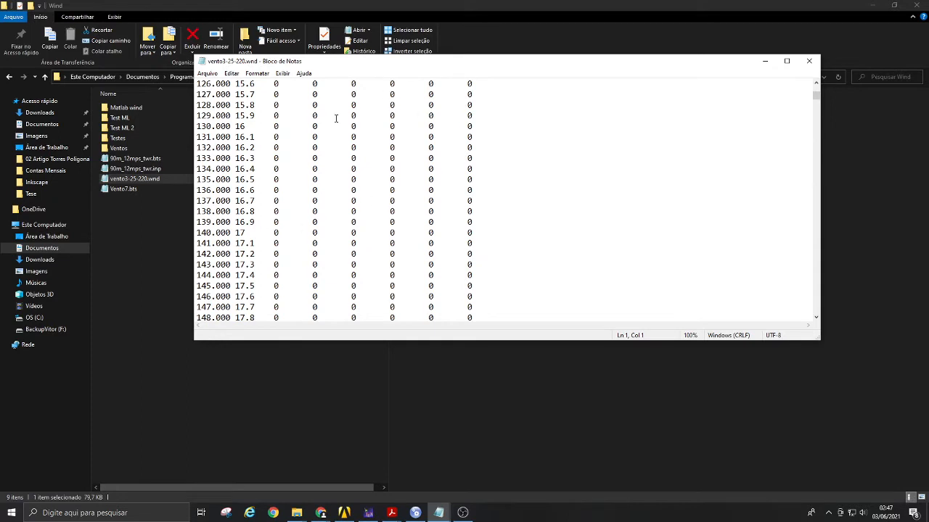
{"action": "mouse_move", "coordinate": [286, 167]}
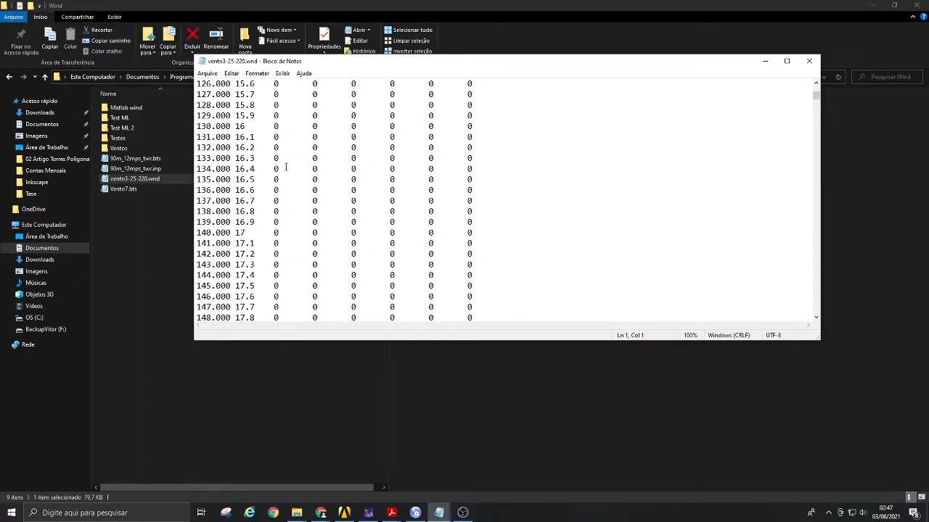
{"action": "scroll", "scroll_direction": "down", "scroll_amount": 3}
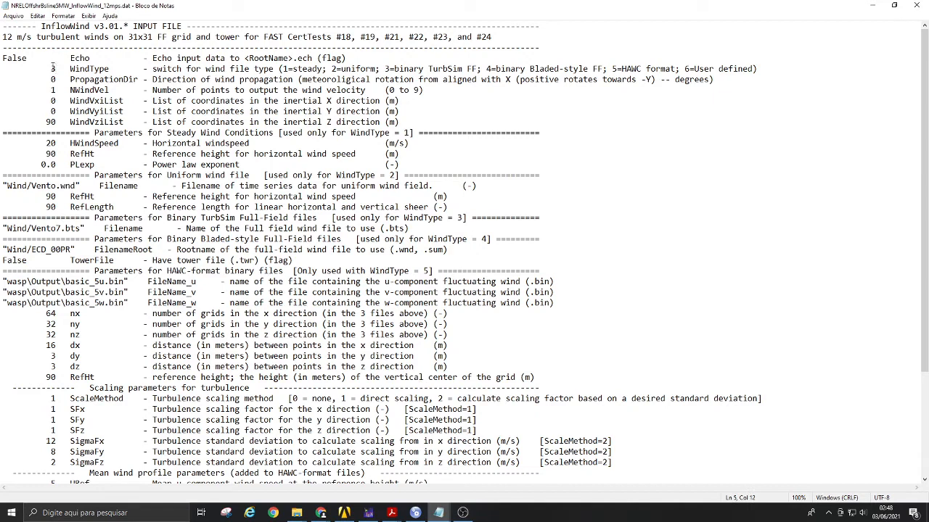
- Return to the Wind folder in File Explorer and select the 170 MB Vento7.bts
{"action": "double_click", "coordinate": [52, 68]}
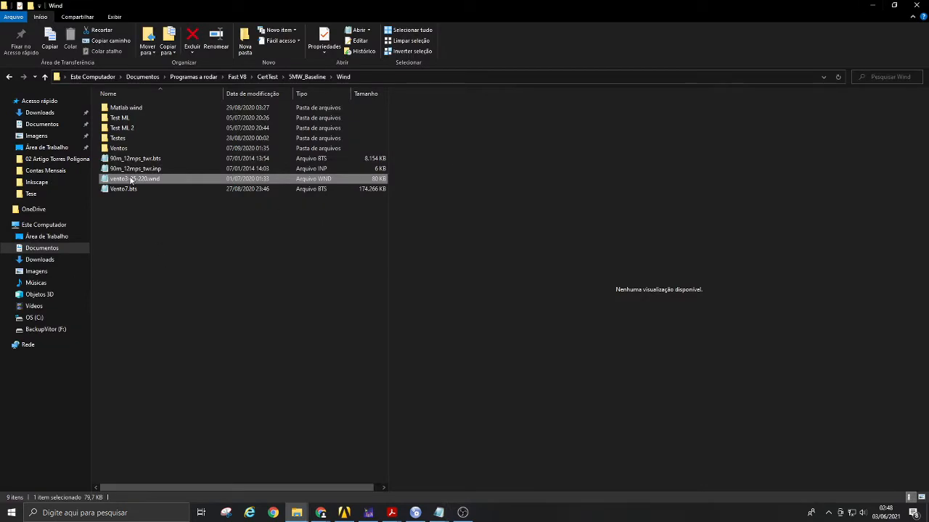
{"action": "mouse_move", "coordinate": [121, 192]}
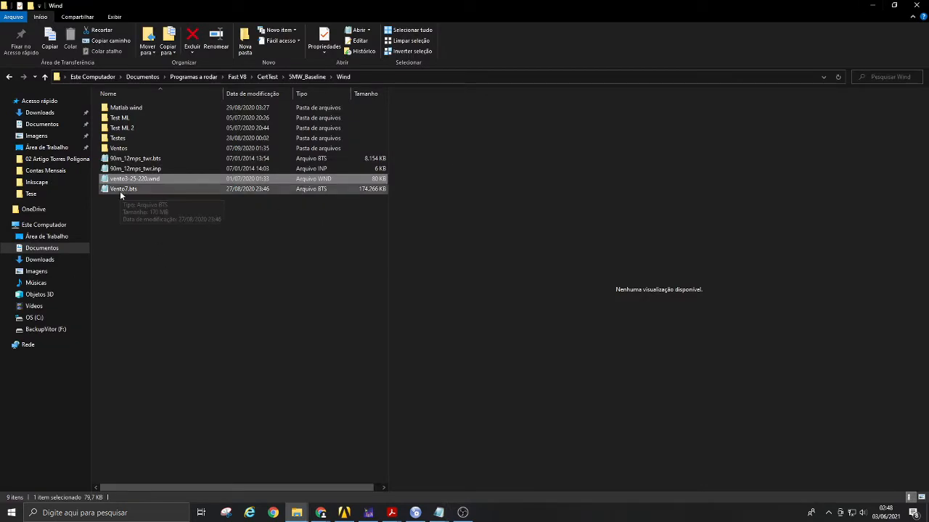
{"action": "left_click", "coordinate": [123, 189]}
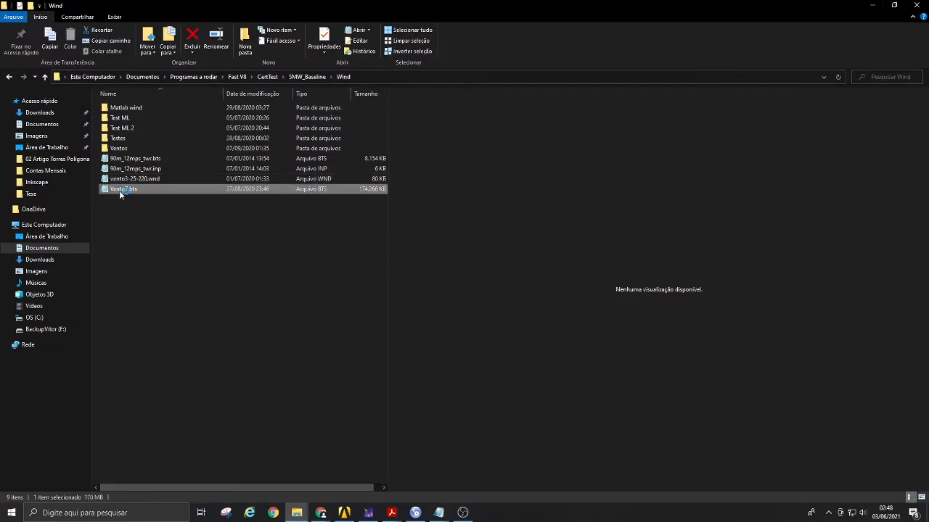
- Open Vento7.bts in Notepad, glance at the binary TurbSim full-field content, then close it
{"action": "double_click", "coordinate": [124, 189]}
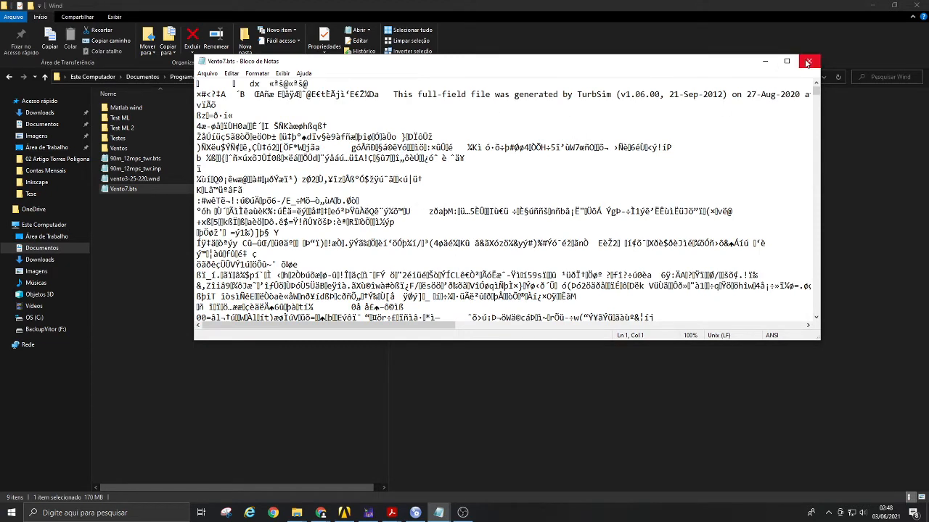
{"action": "mouse_move", "coordinate": [807, 61]}
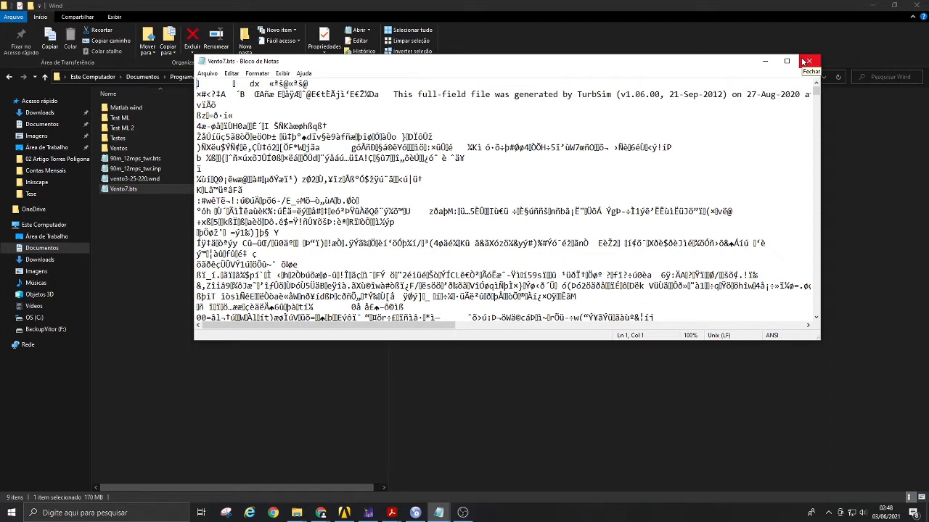
{"action": "mouse_move", "coordinate": [787, 61]}
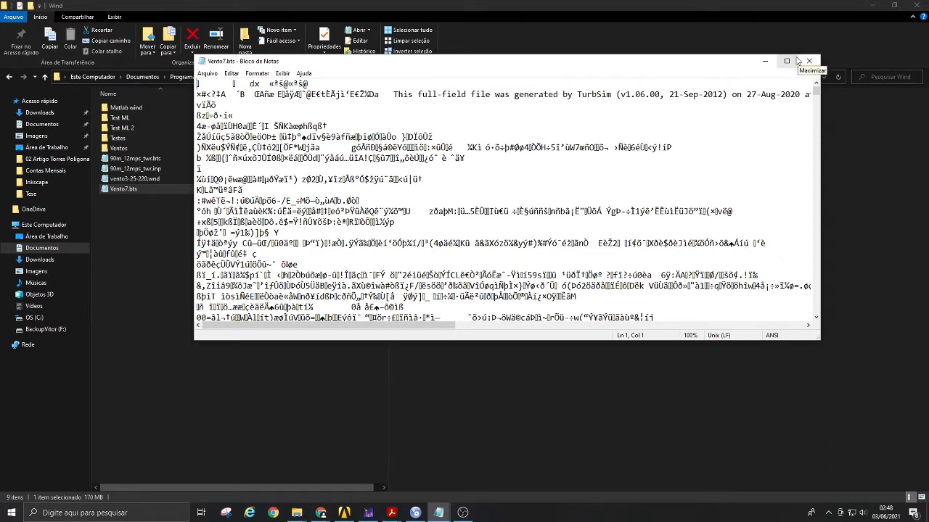
{"action": "mouse_move", "coordinate": [808, 61]}
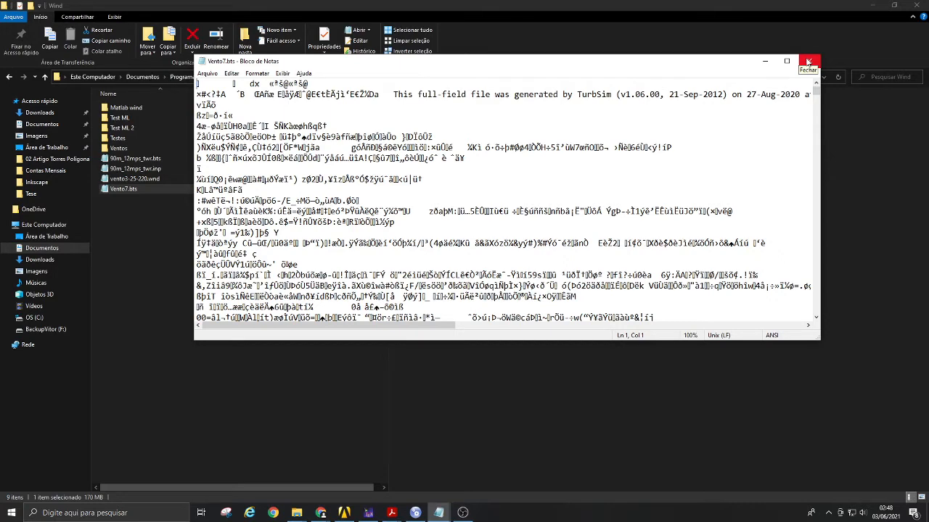
{"action": "left_click", "coordinate": [808, 61]}
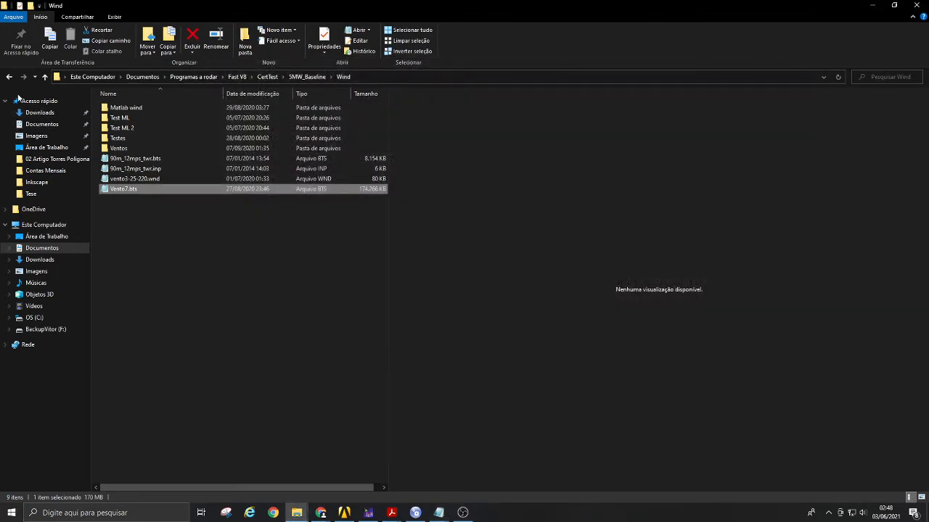
- Go back up through Fast V8 to Programas a rodar and open the TurbSim folder
{"action": "left_click", "coordinate": [8, 77]}
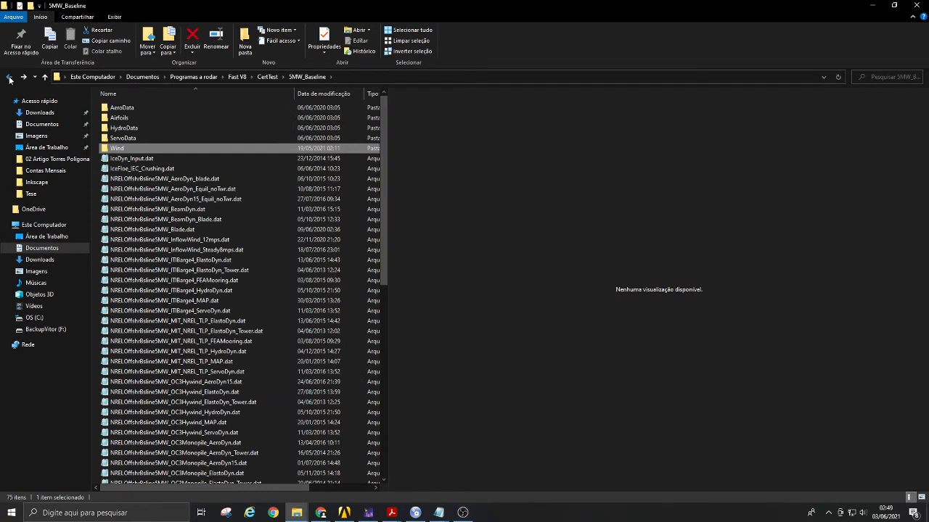
{"action": "left_click", "coordinate": [10, 77]}
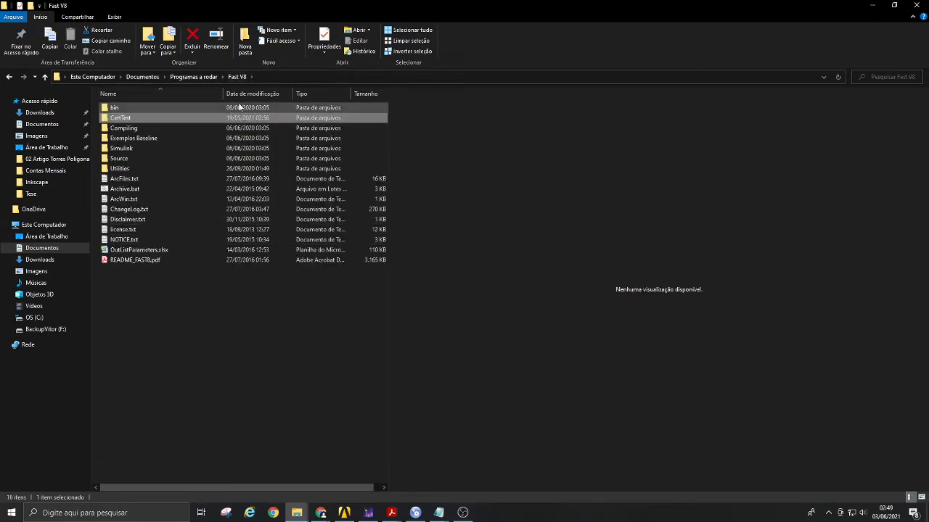
{"action": "left_click", "coordinate": [193, 76]}
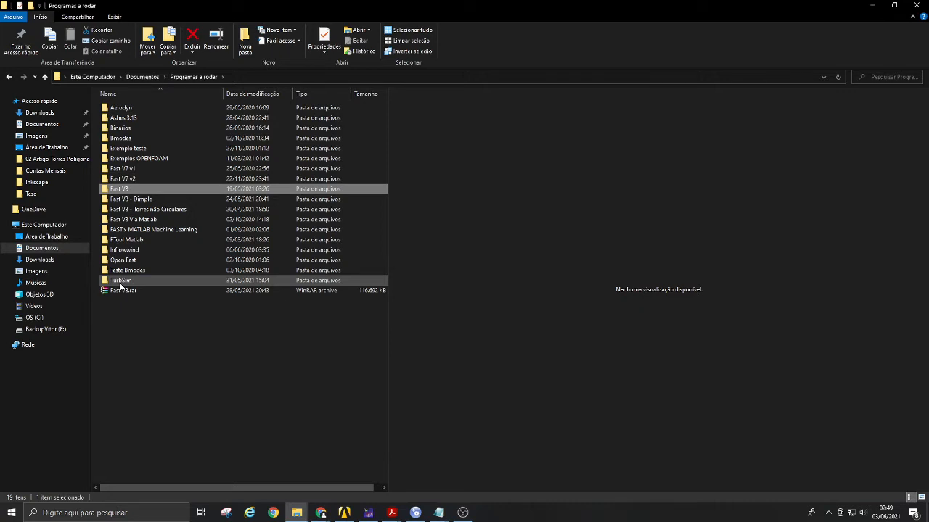
{"action": "double_click", "coordinate": [120, 281]}
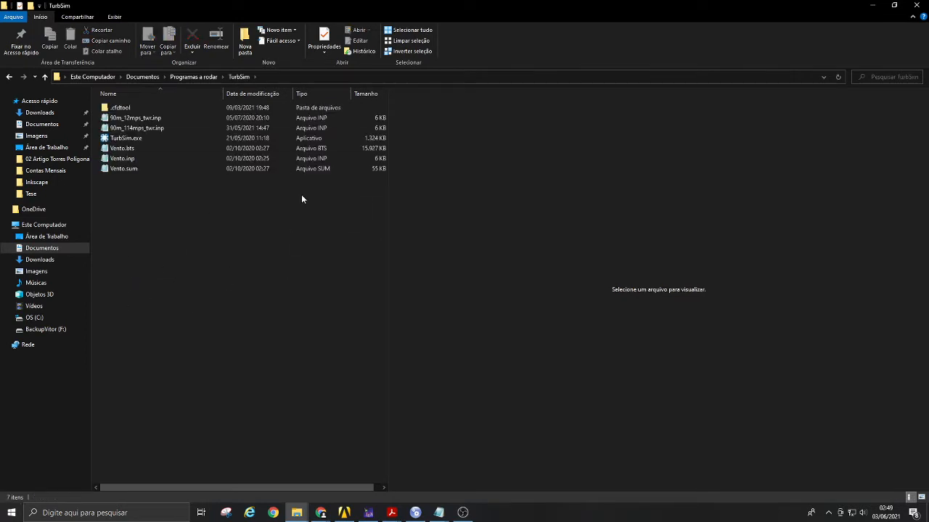
- Select files in the TurbSim folder, leaving five items without the old Vento.bts and Vento.sum
{"action": "left_click", "coordinate": [126, 138]}
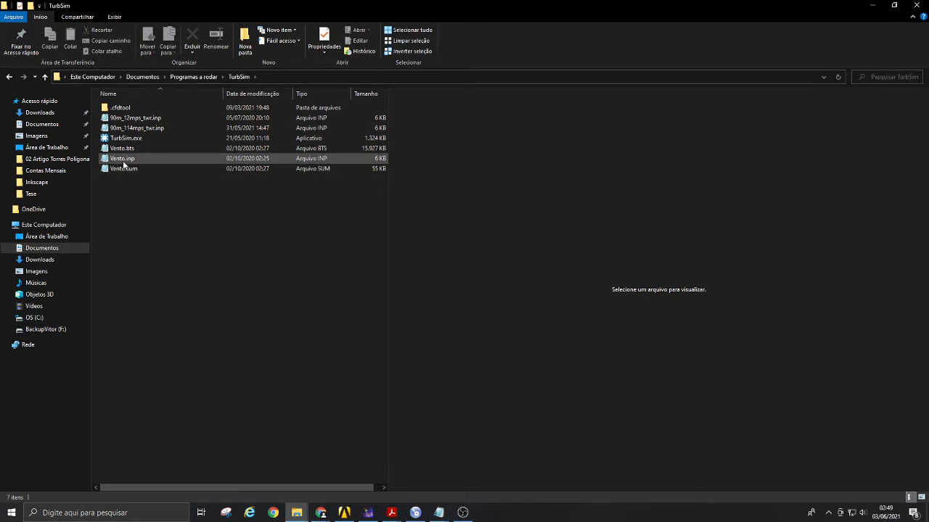
{"action": "mouse_move", "coordinate": [122, 158]}
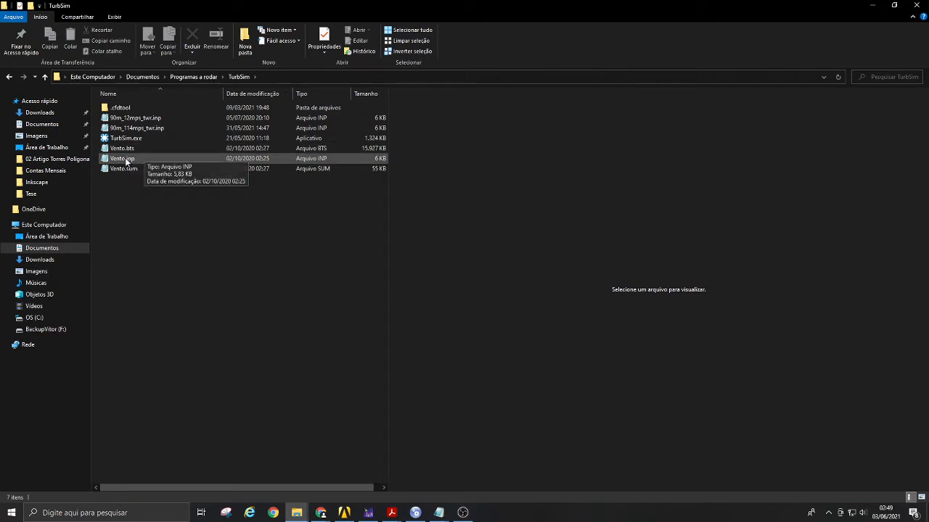
{"action": "left_click", "coordinate": [135, 118]}
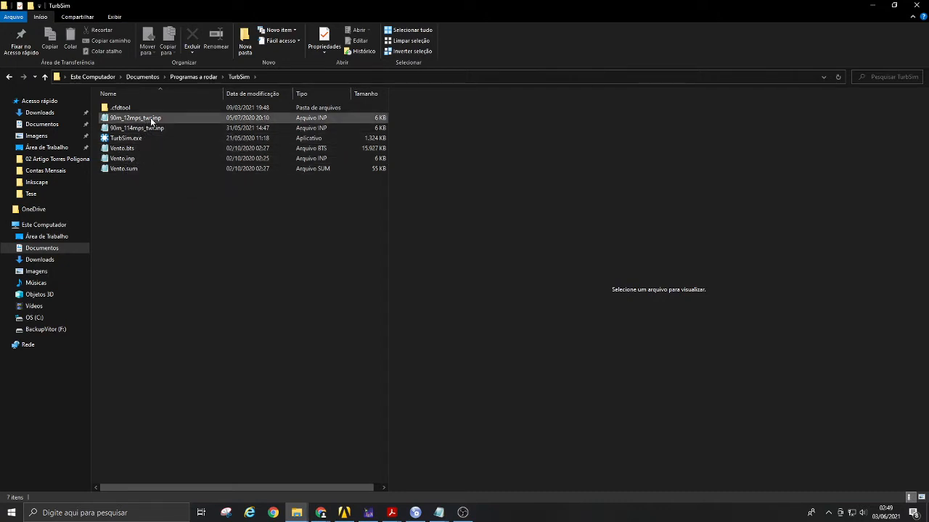
{"action": "left_click", "coordinate": [136, 128]}
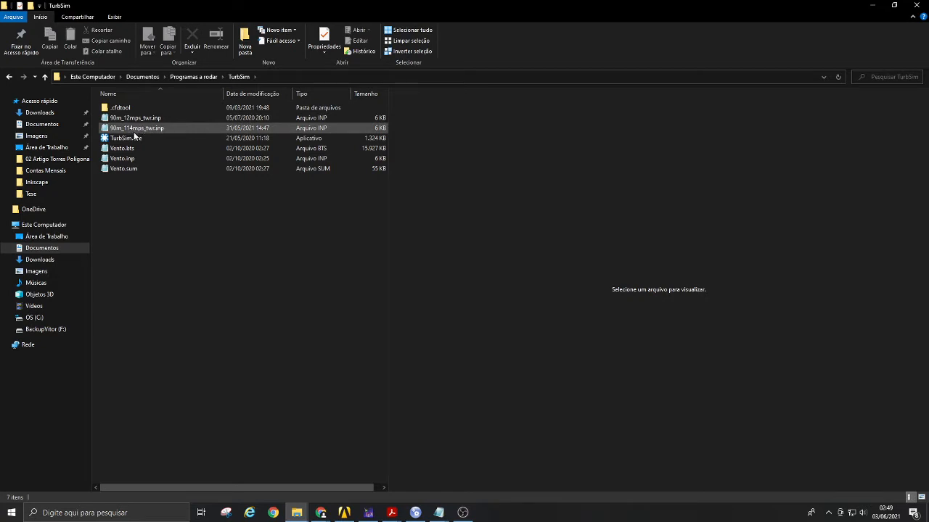
{"action": "left_click", "coordinate": [121, 158]}
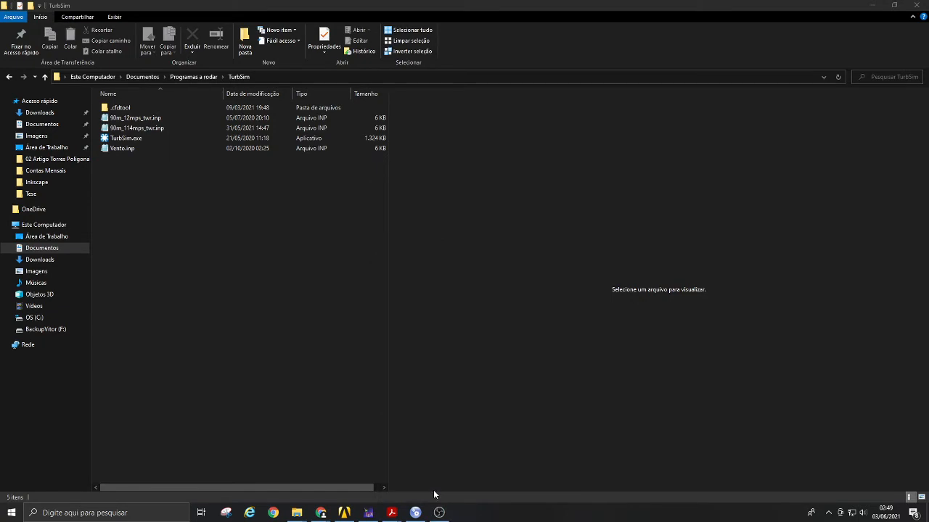
- Open 90m_12mps_twr.inp in Notepad to view its TurbSim runtime options, then close it
{"action": "left_click", "coordinate": [121, 148]}
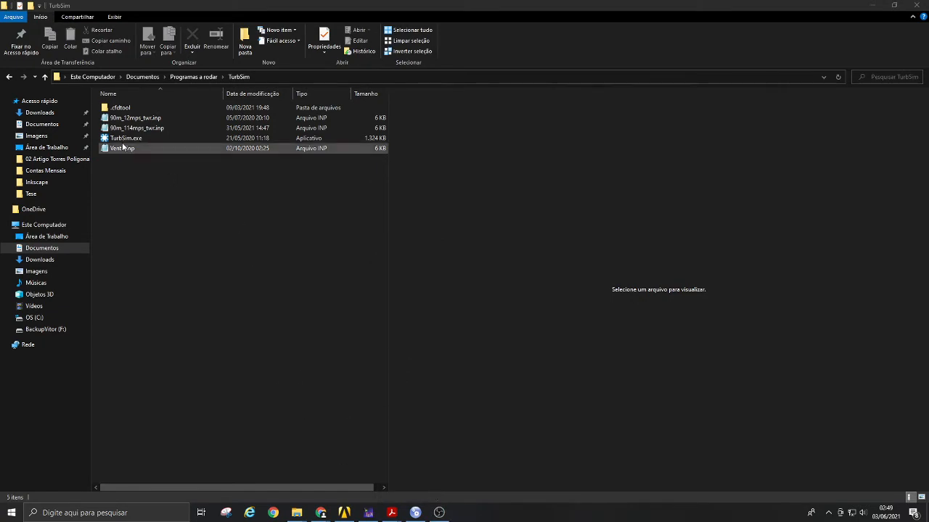
{"action": "left_click", "coordinate": [135, 118]}
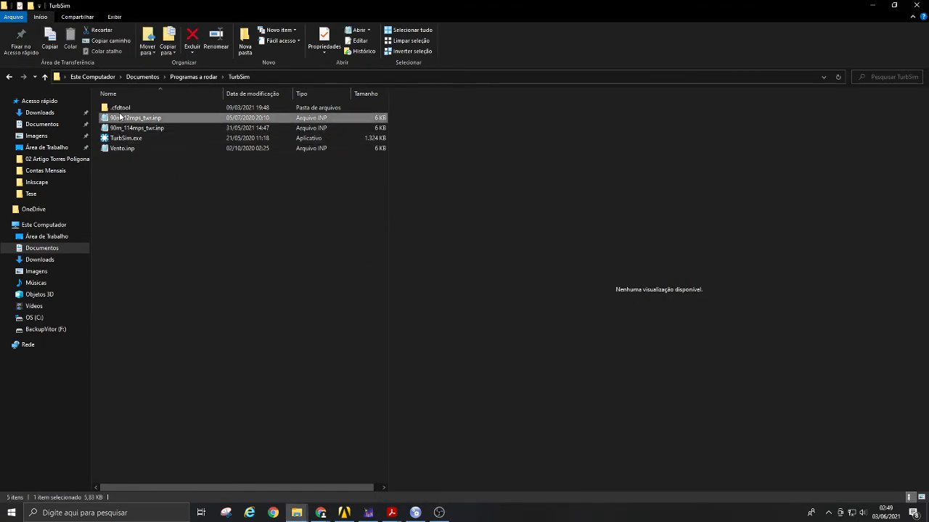
{"action": "double_click", "coordinate": [135, 118]}
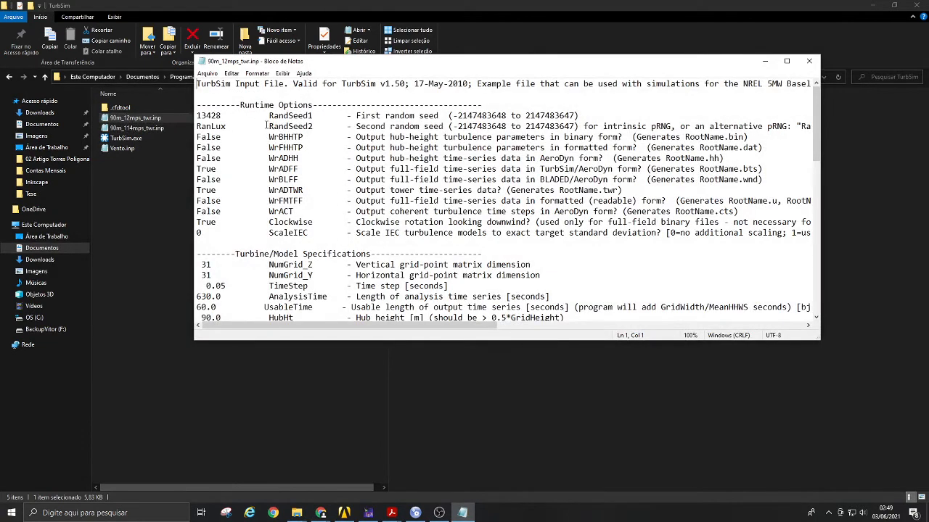
{"action": "left_click", "coordinate": [808, 61]}
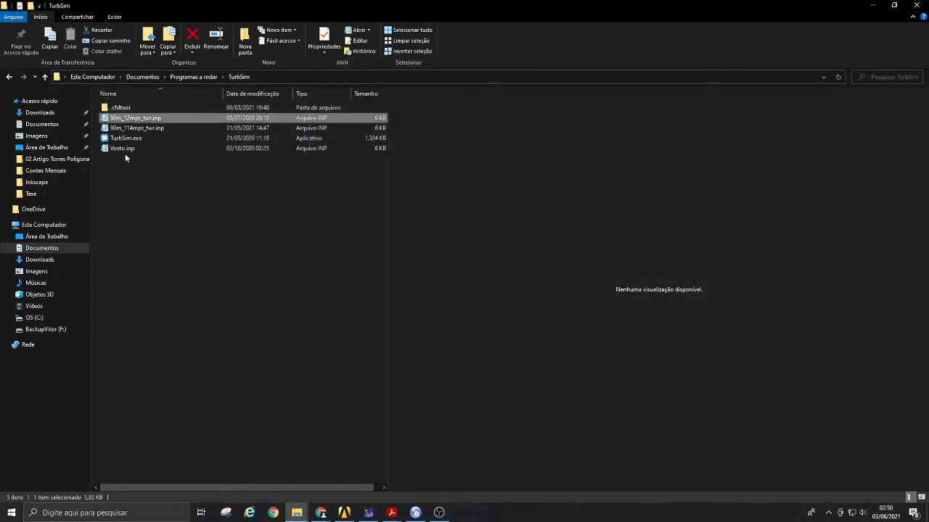
- Open Vento.inp maximized and locate the 43×43 grid, 0.05 s TimeStep and 60 s AnalysisTime
{"action": "double_click", "coordinate": [122, 148]}
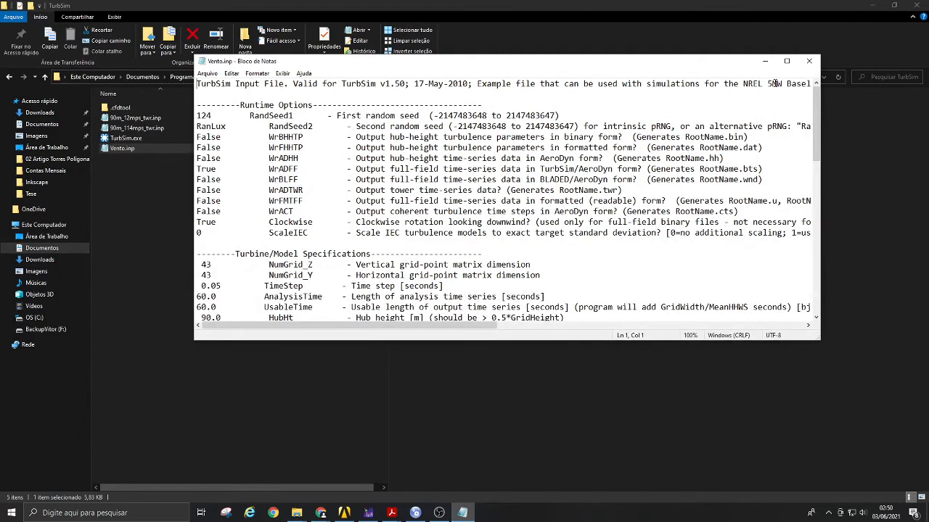
{"action": "left_click", "coordinate": [786, 60]}
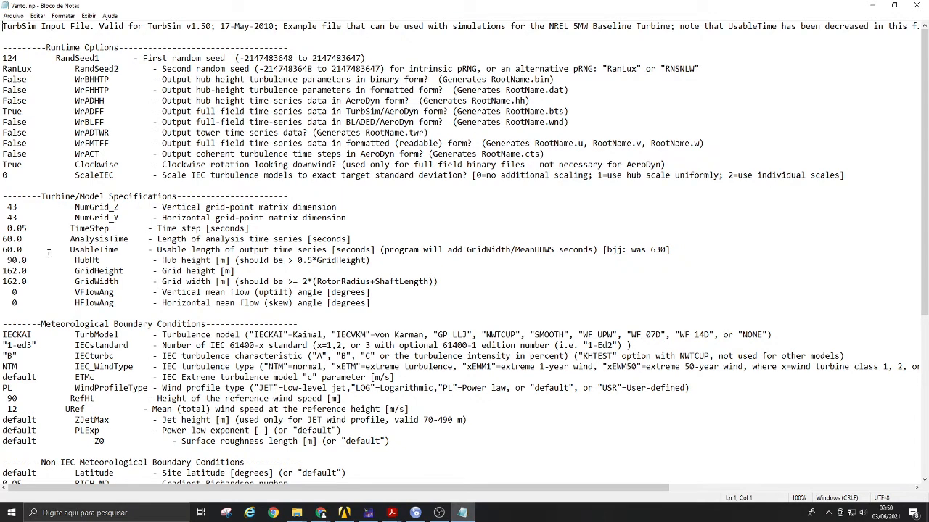
{"action": "mouse_move", "coordinate": [214, 158]}
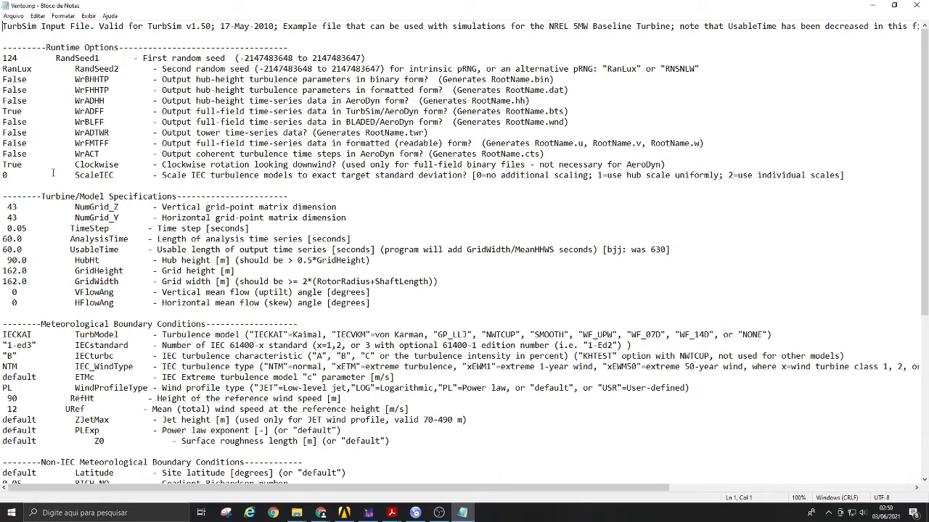
{"action": "scroll", "scroll_direction": "down", "scroll_amount": 3}
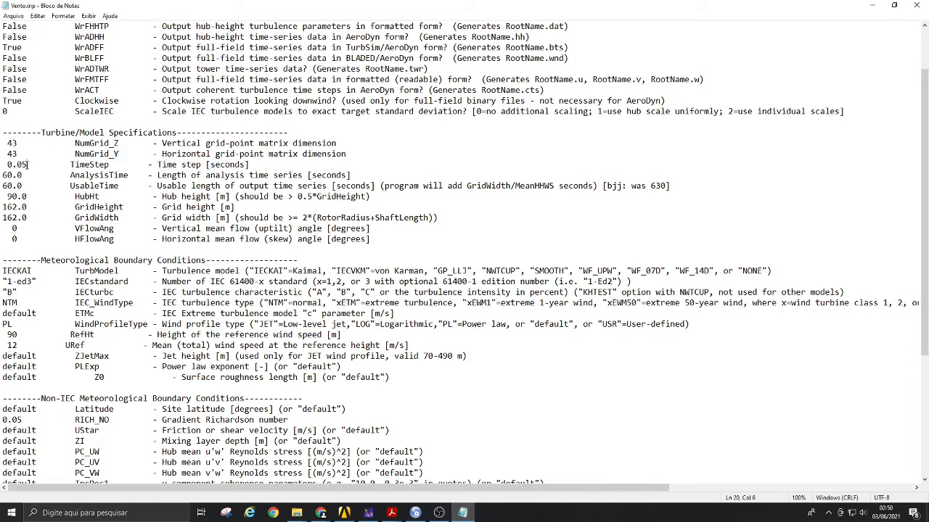
{"action": "double_click", "coordinate": [13, 165]}
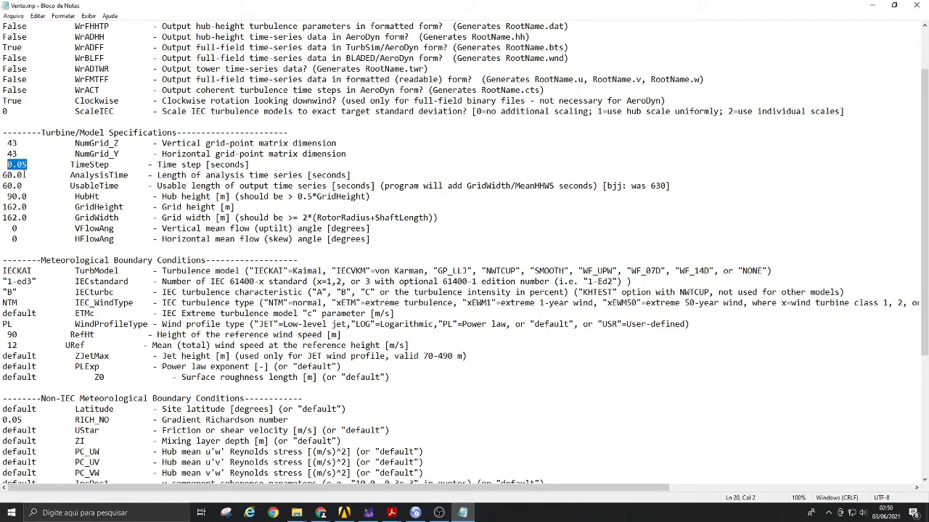
{"action": "left_click", "coordinate": [69, 175]}
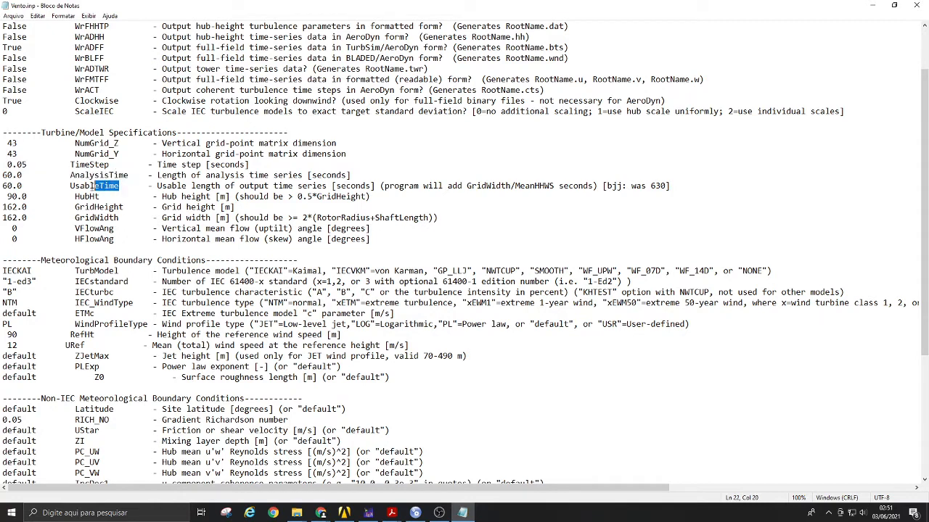
{"action": "double_click", "coordinate": [94, 185]}
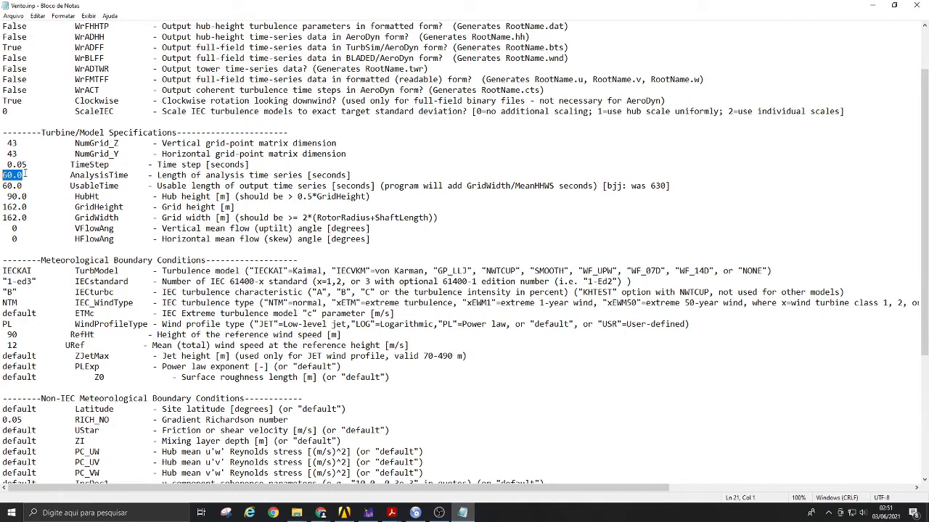
{"action": "right_click", "coordinate": [11, 175]}
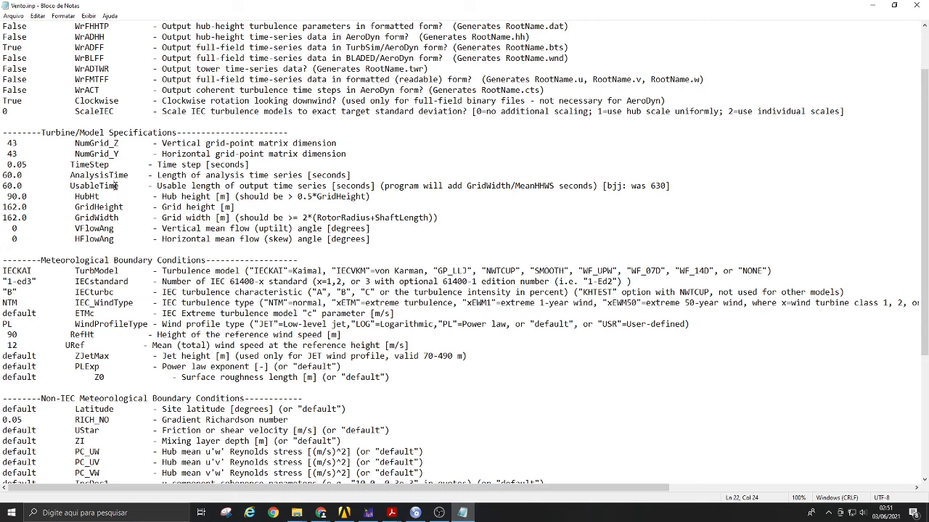
{"action": "double_click", "coordinate": [99, 186]}
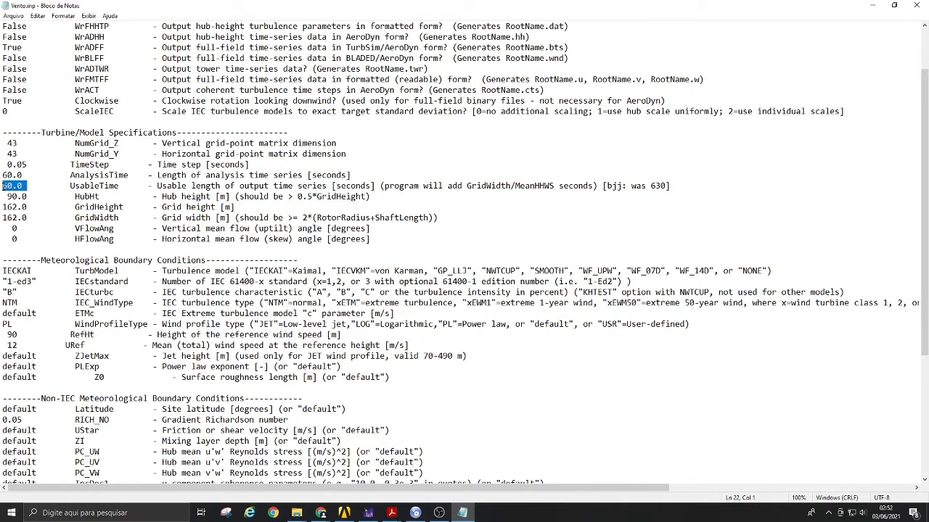
{"action": "type", "text": "10"}
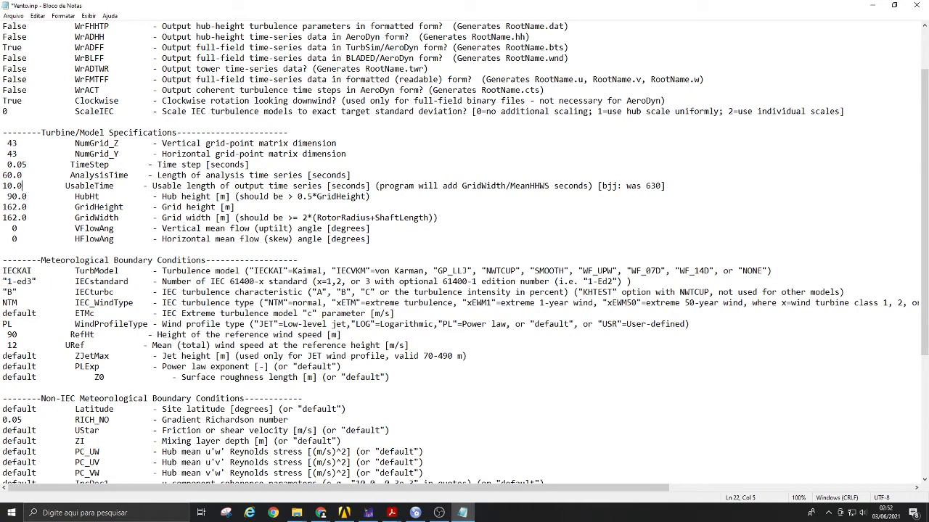
{"action": "key", "text": "Backspace"}
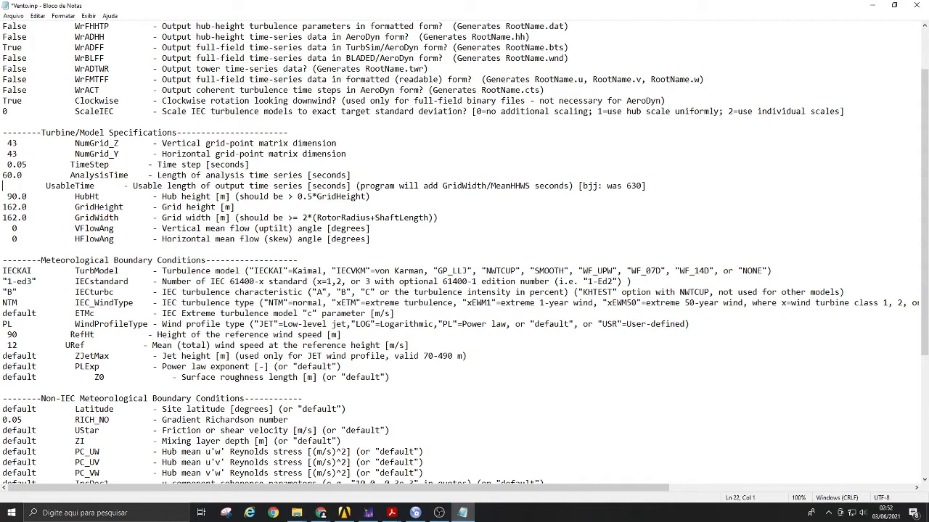
{"action": "type", "text": "100"}
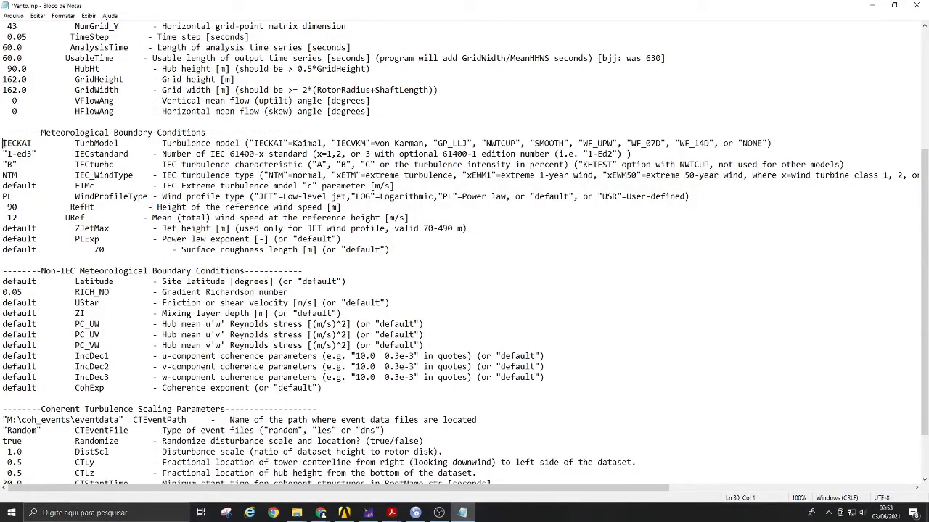
- Select URef 12 in Vento.inp and scroll to the coherent turbulence settings and 30.0 s CTStartTime
{"action": "left_click_drag", "start_coordinate": [4, 143], "coordinate": [98, 248]}
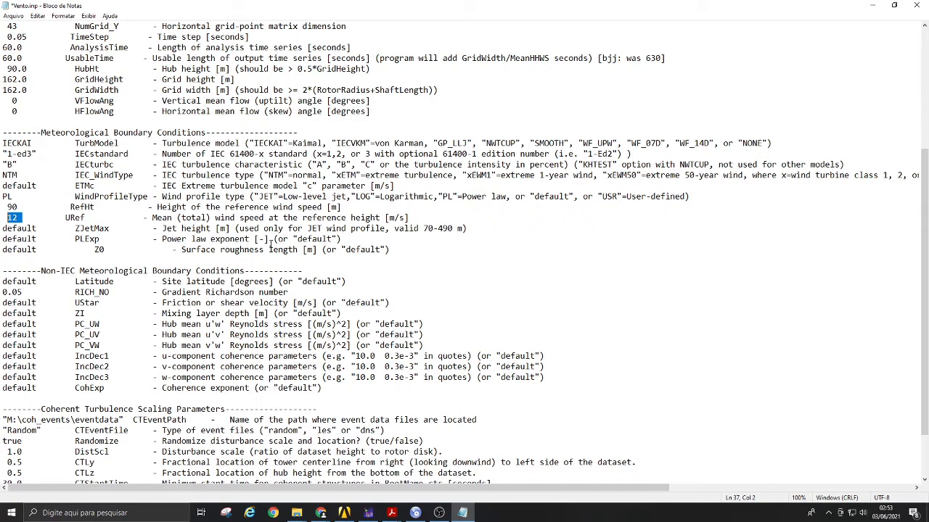
{"action": "mouse_move", "coordinate": [750, 103]}
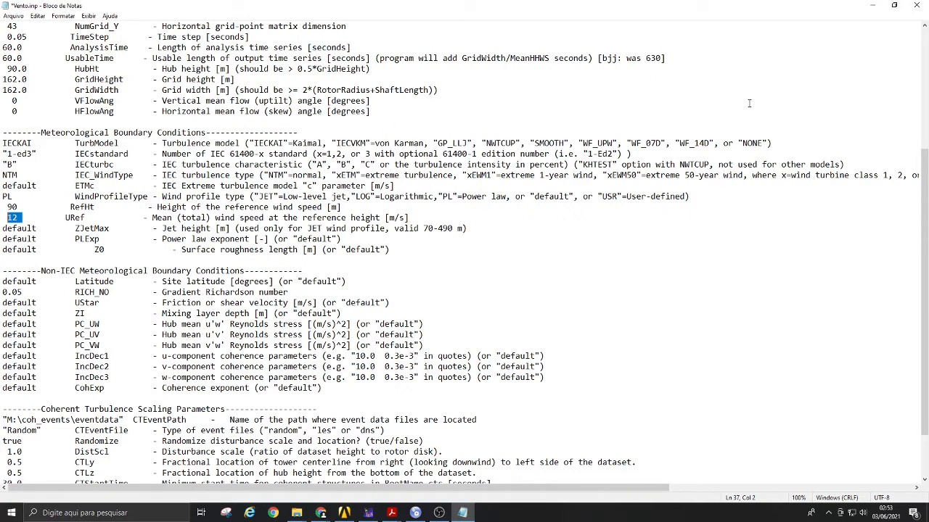
{"action": "mouse_move", "coordinate": [512, 274]}
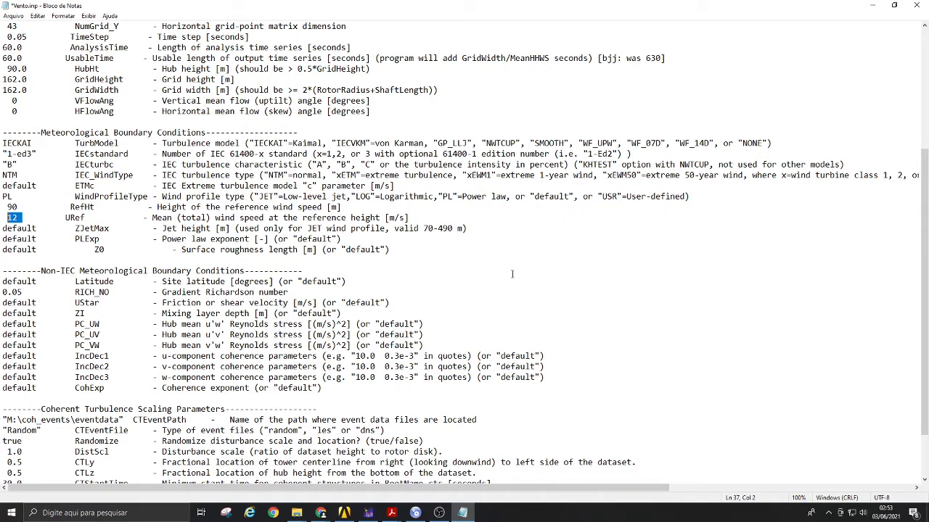
{"action": "mouse_move", "coordinate": [593, 347]}
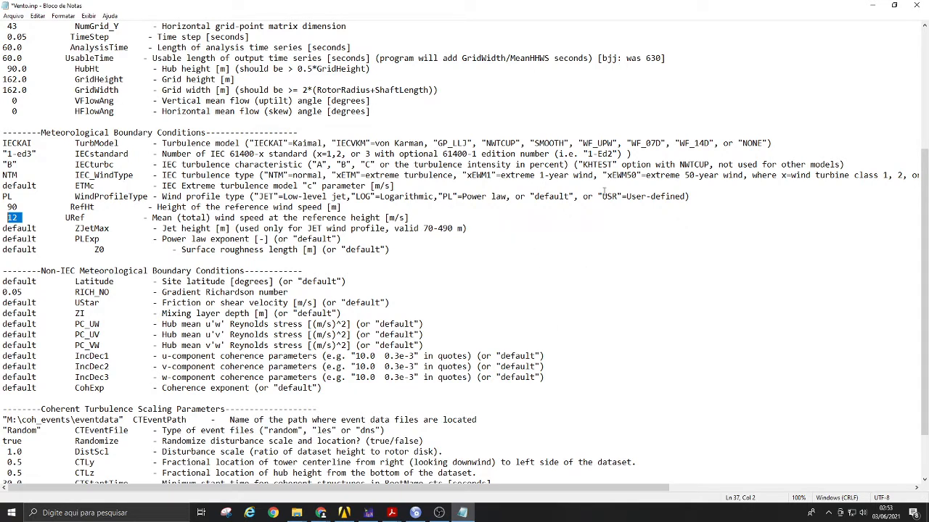
{"action": "mouse_move", "coordinate": [688, 235]}
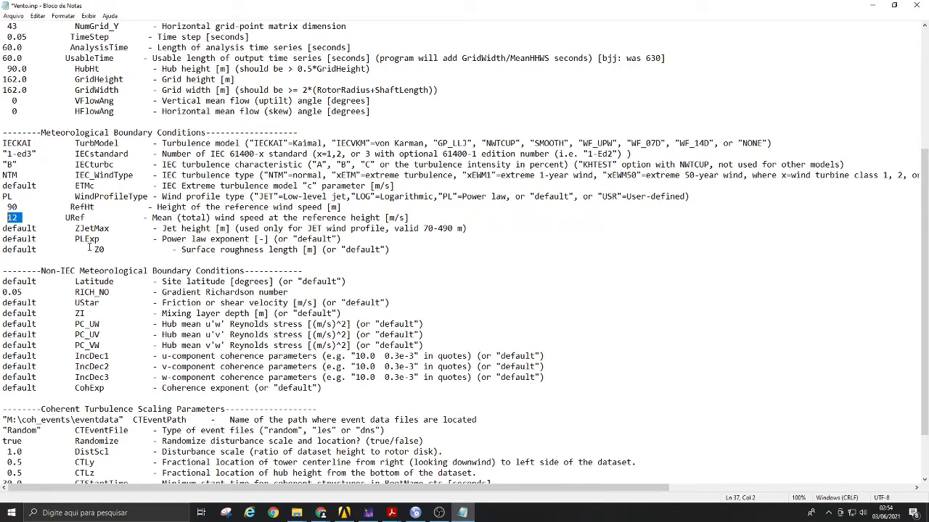
{"action": "mouse_move", "coordinate": [99, 254]}
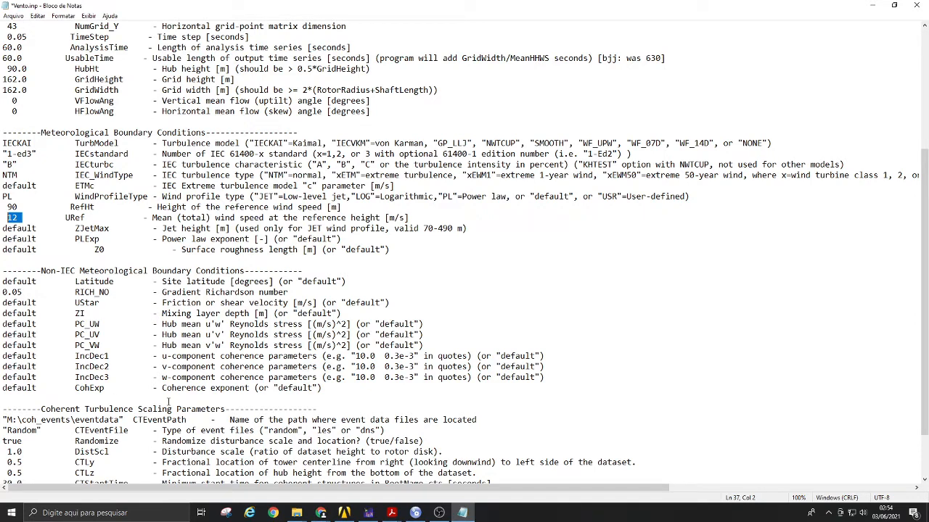
{"action": "scroll", "scroll_direction": "down", "scroll_amount": 3}
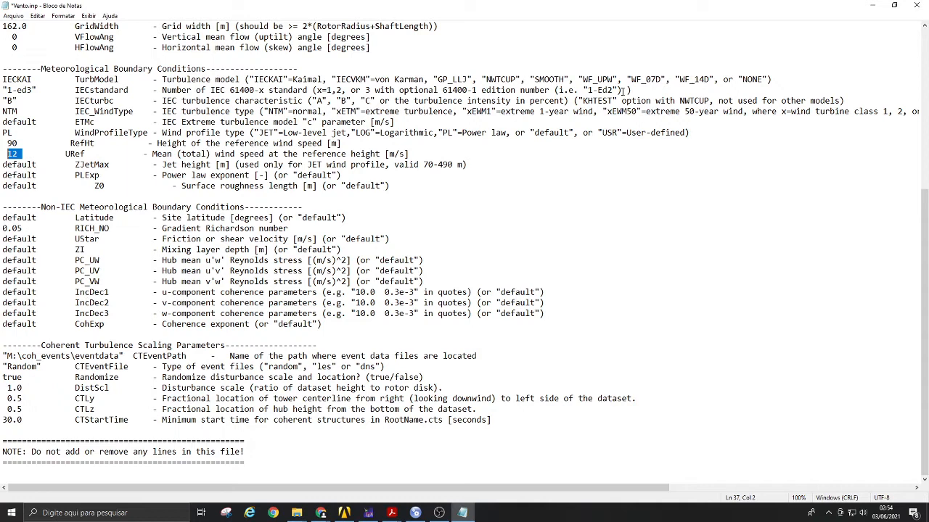
- Set AnalysisTime and UsableTime to 30.0, then save Vento.inp via Arquivo > Salvar and close it
{"action": "left_click", "coordinate": [916, 6]}
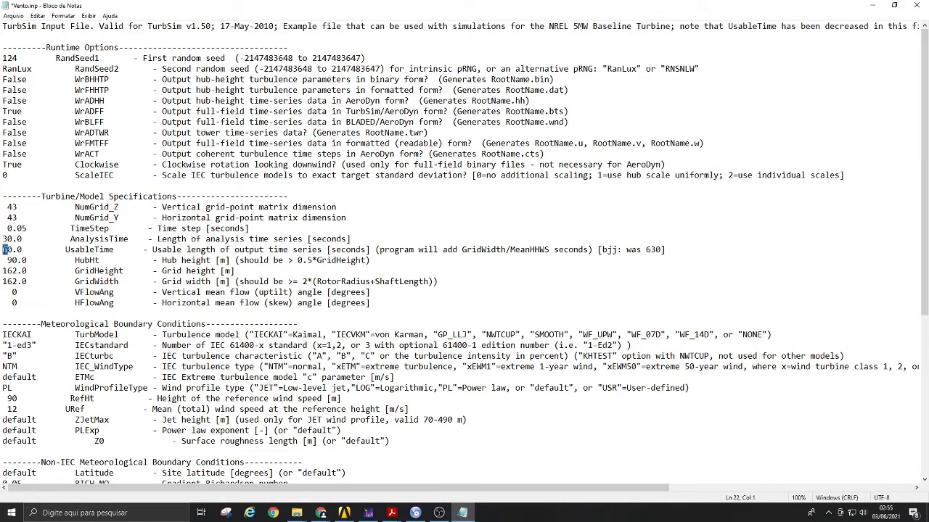
{"action": "left_click", "coordinate": [14, 15]}
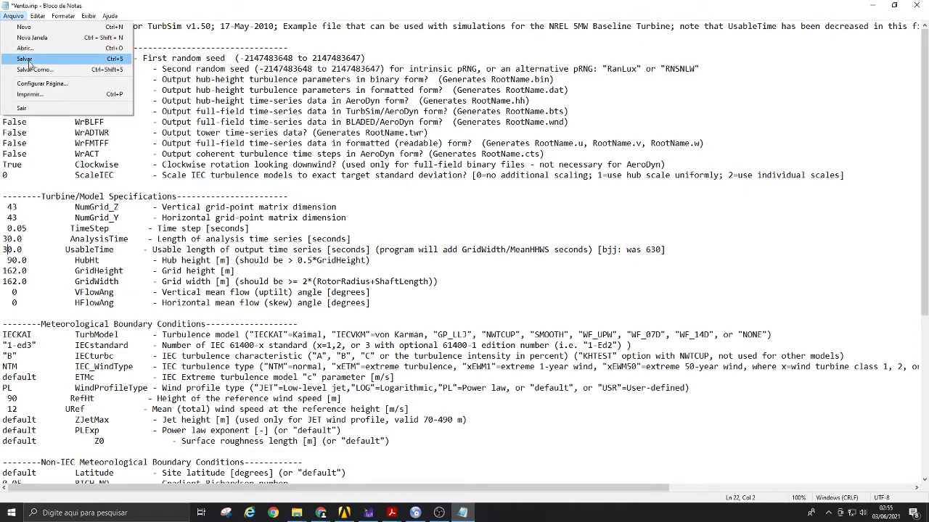
{"action": "left_click", "coordinate": [24, 59]}
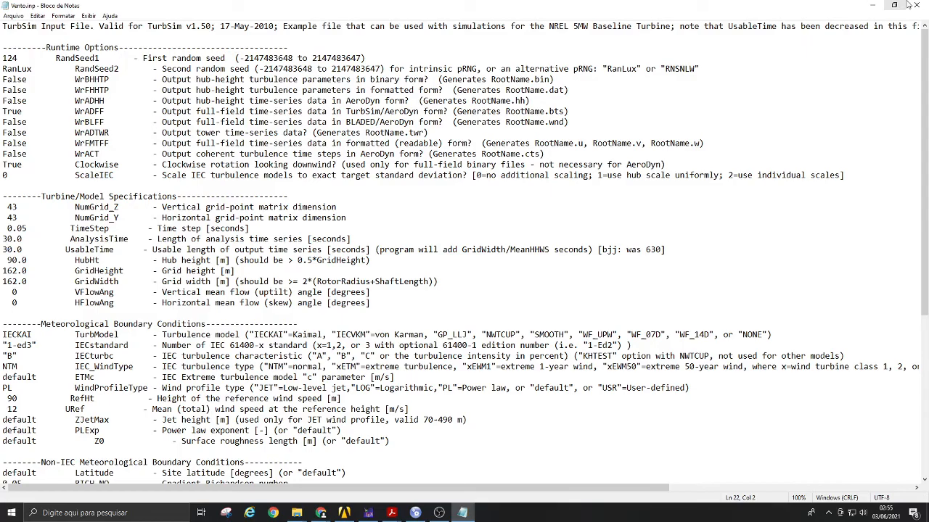
{"action": "left_click", "coordinate": [296, 513]}
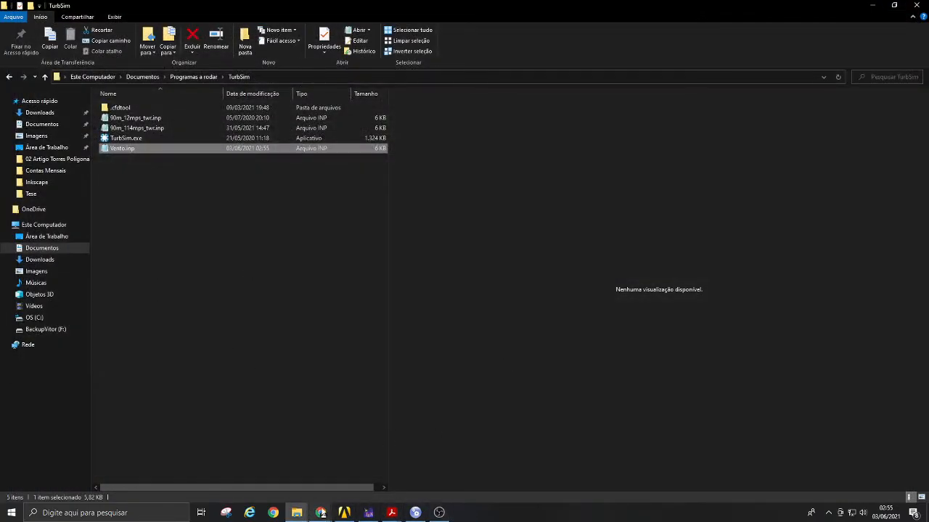
- Search 'cmd' from Start and run Prompt de Comando as administrator
{"action": "left_click", "coordinate": [9, 513]}
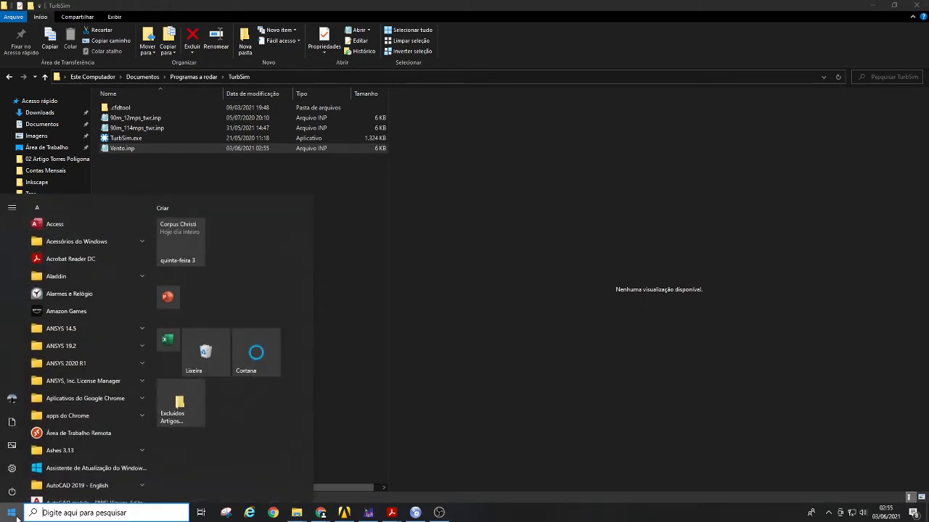
{"action": "type", "text": "cmd"}
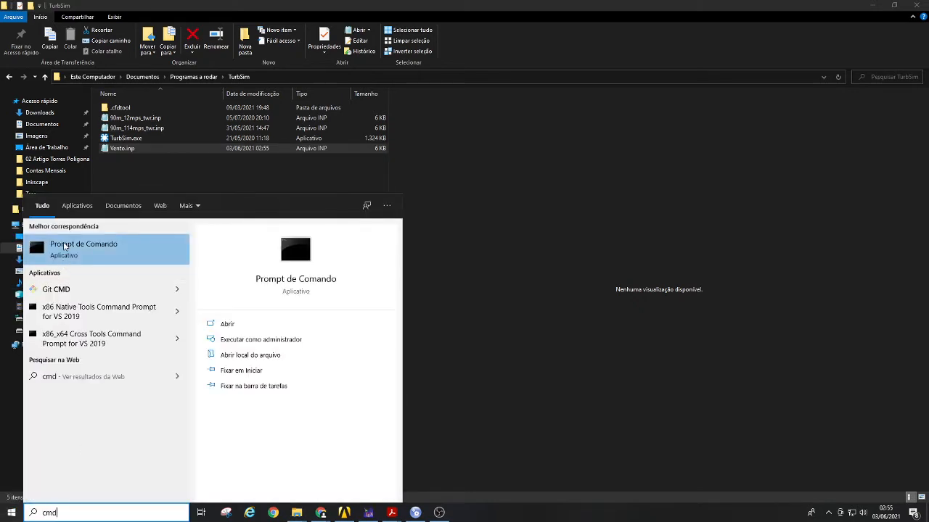
{"action": "right_click", "coordinate": [83, 247]}
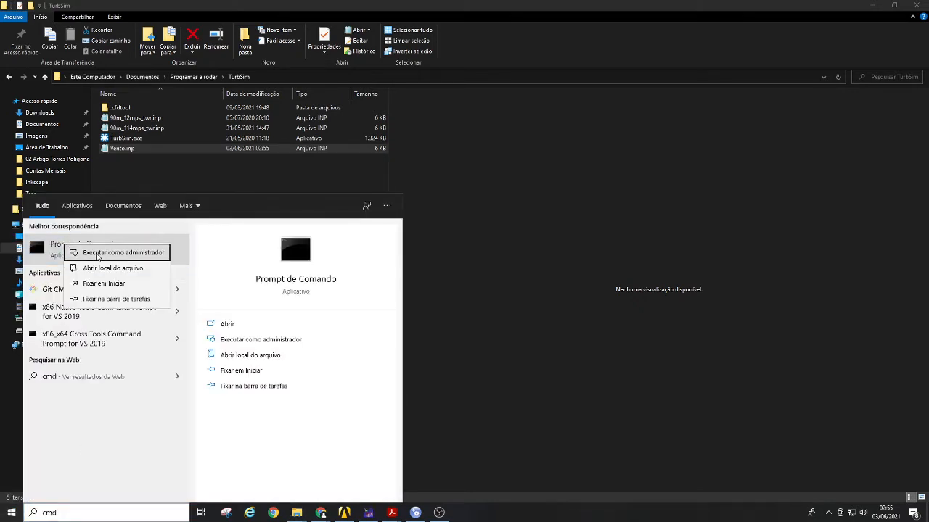
{"action": "left_click", "coordinate": [123, 252]}
{"action": "type", "text": "cd C:\\Users\\engen\\OneDrive\\Documentos\\Programas a rodar\\TurbSim"}
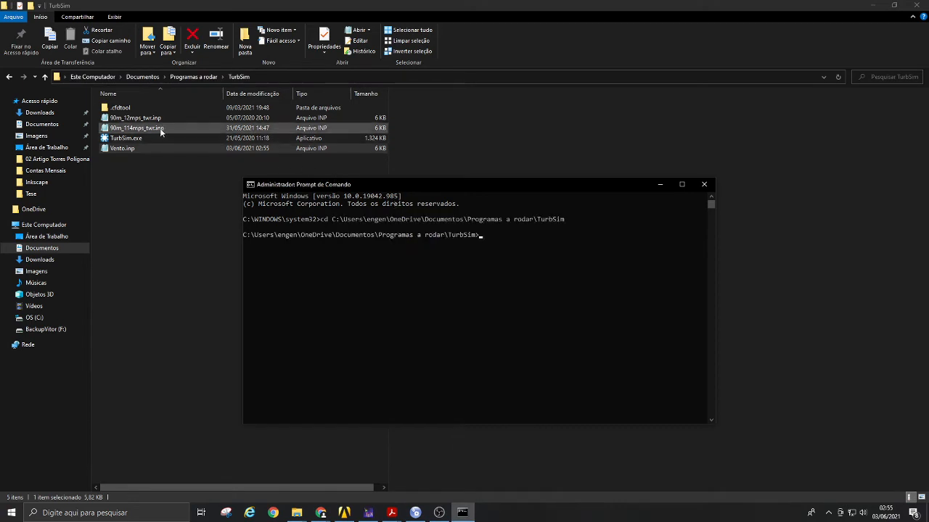
- Run 'TurbSim.exe Vento.inp' in the TurbSim folder to start generating the Vento.bts wind field
{"action": "left_click", "coordinate": [126, 137]}
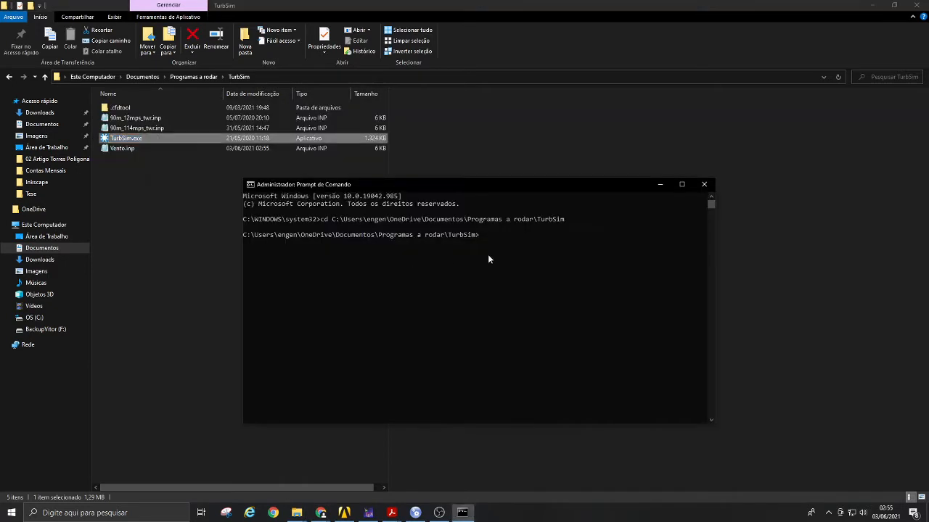
{"action": "type", "text": "TurbSim.exe"}
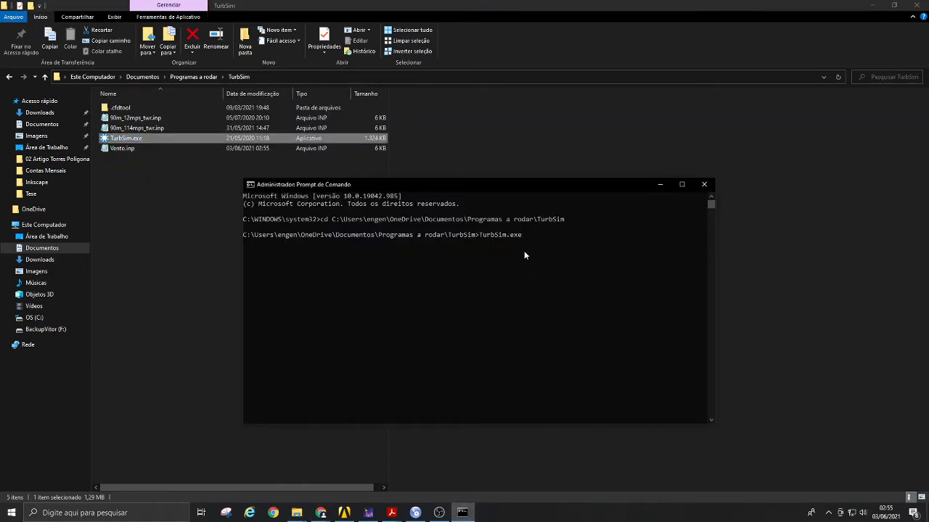
{"action": "mouse_move", "coordinate": [509, 242]}
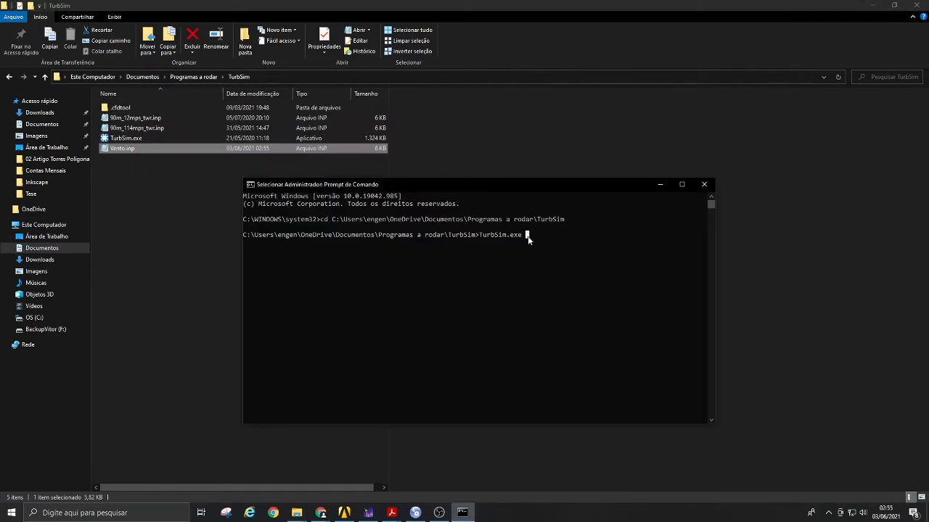
{"action": "type", "text": "Vento.inp"}
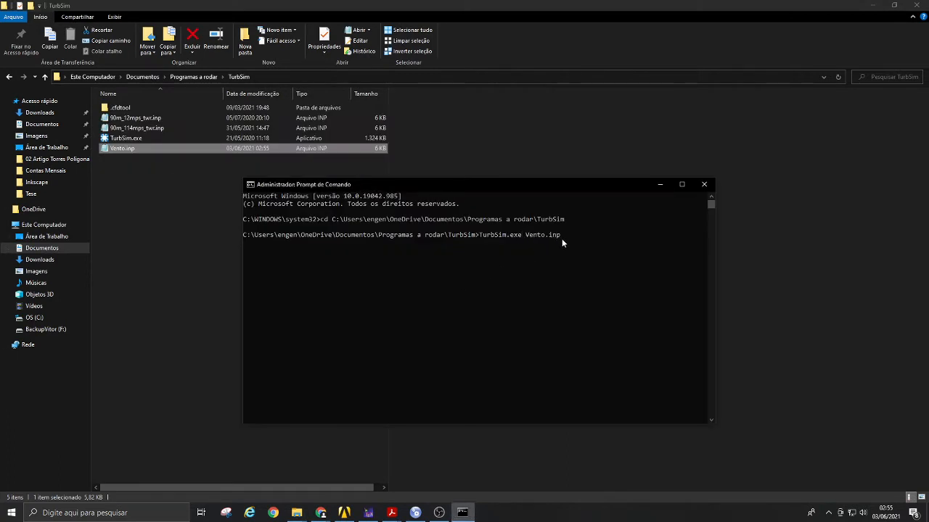
{"action": "key", "text": "enter"}
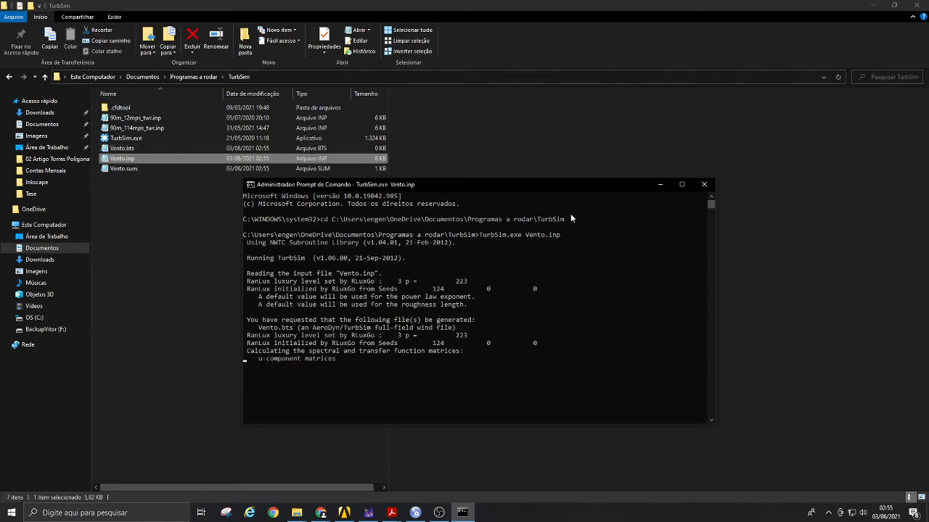
{"action": "mouse_move", "coordinate": [344, 283]}
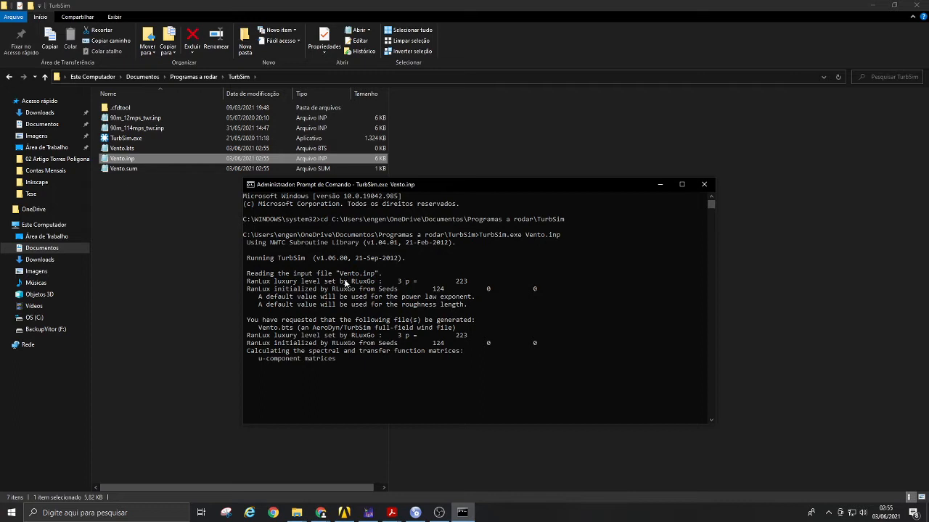
{"action": "mouse_move", "coordinate": [359, 281]}
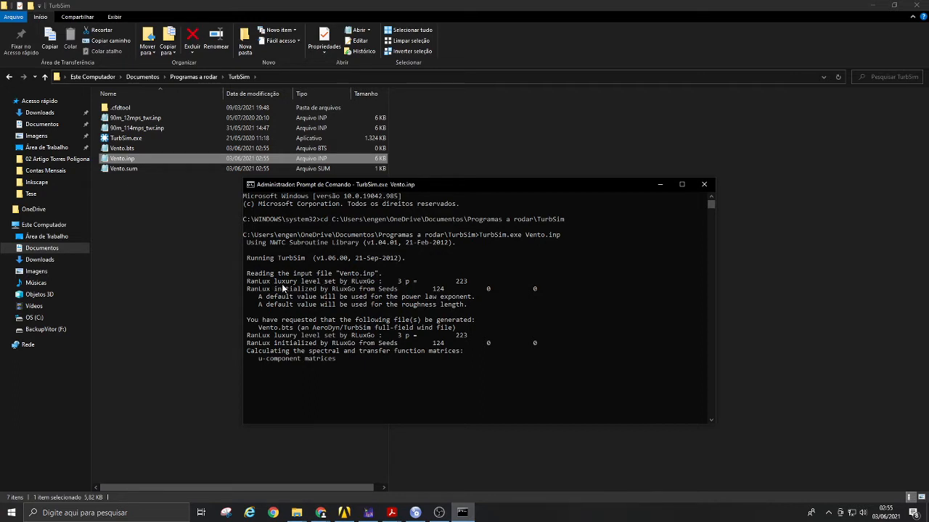
{"action": "mouse_move", "coordinate": [429, 285]}
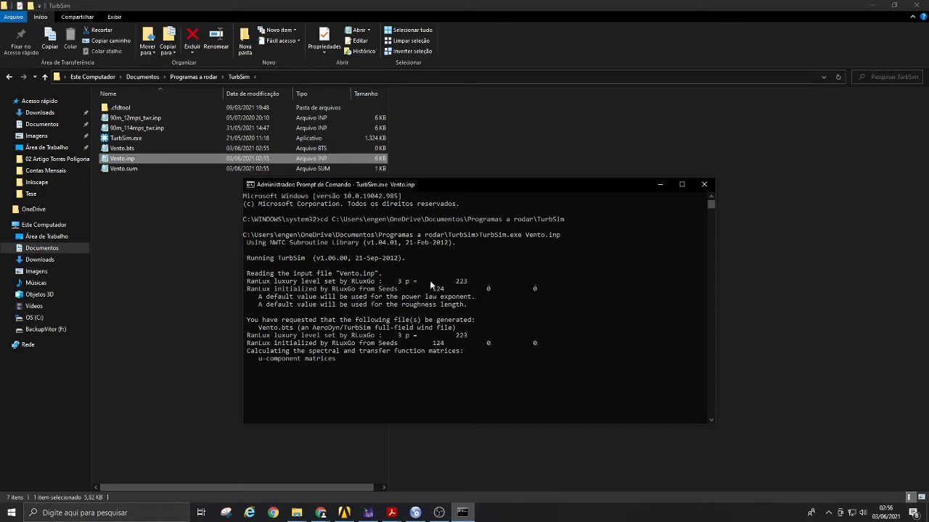
{"action": "mouse_move", "coordinate": [369, 304]}
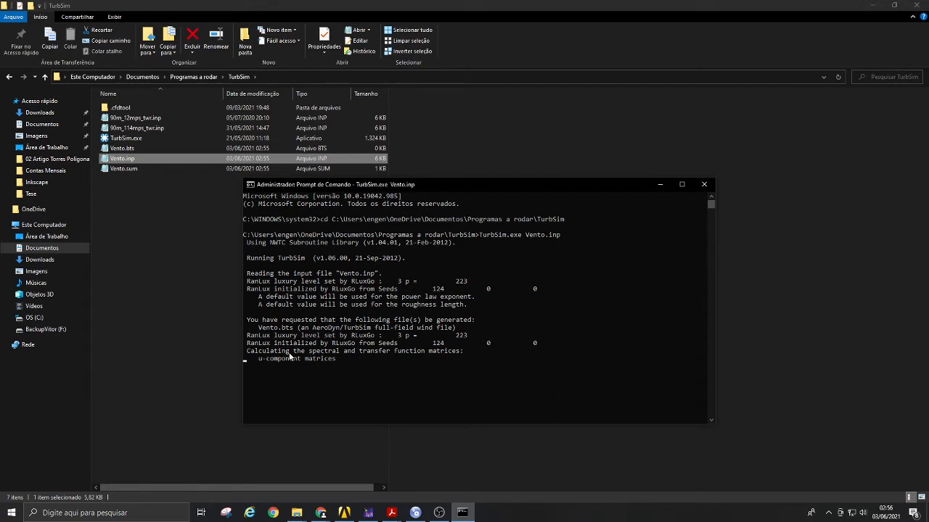
{"action": "mouse_move", "coordinate": [283, 366]}
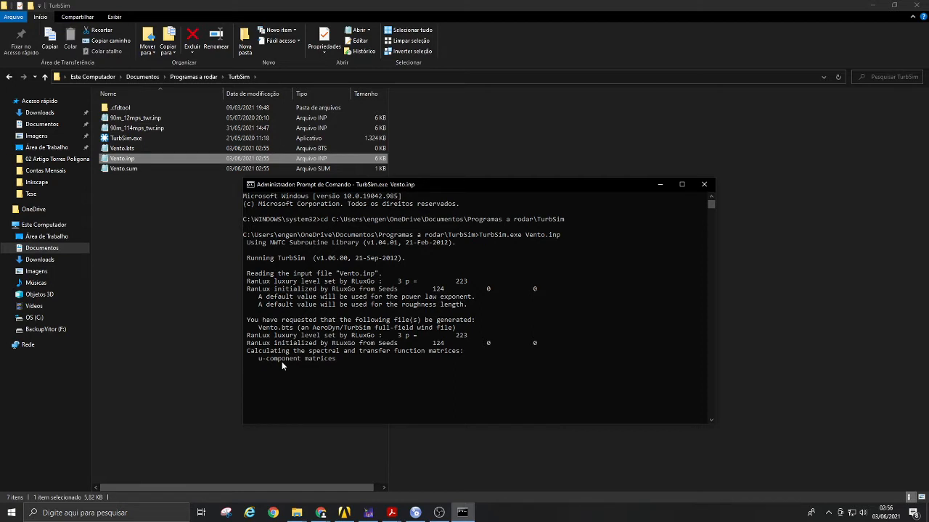
{"action": "mouse_move", "coordinate": [265, 354]}
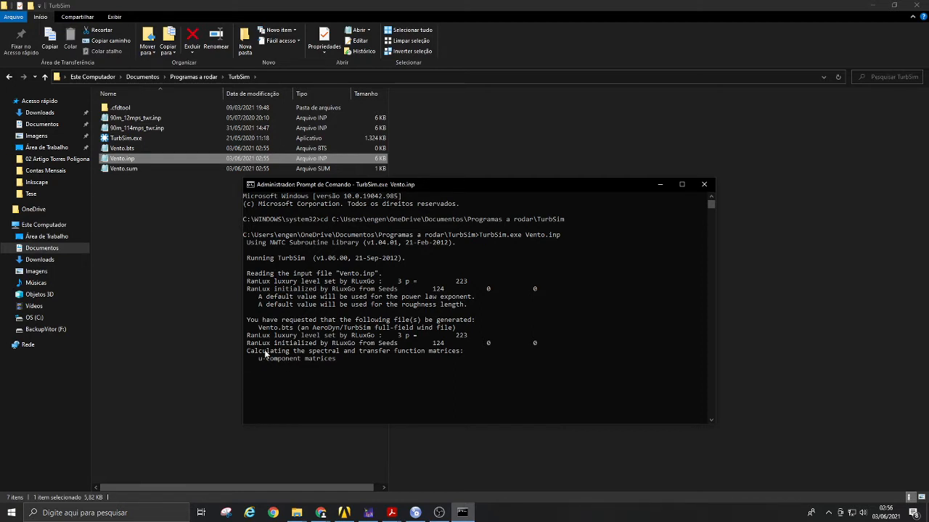
{"action": "mouse_move", "coordinate": [266, 362]}
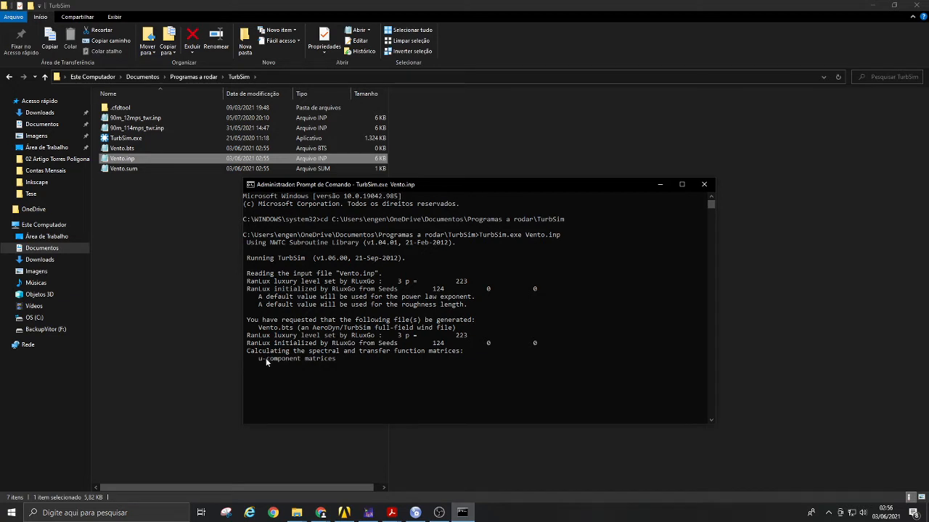
{"action": "mouse_move", "coordinate": [275, 390]}
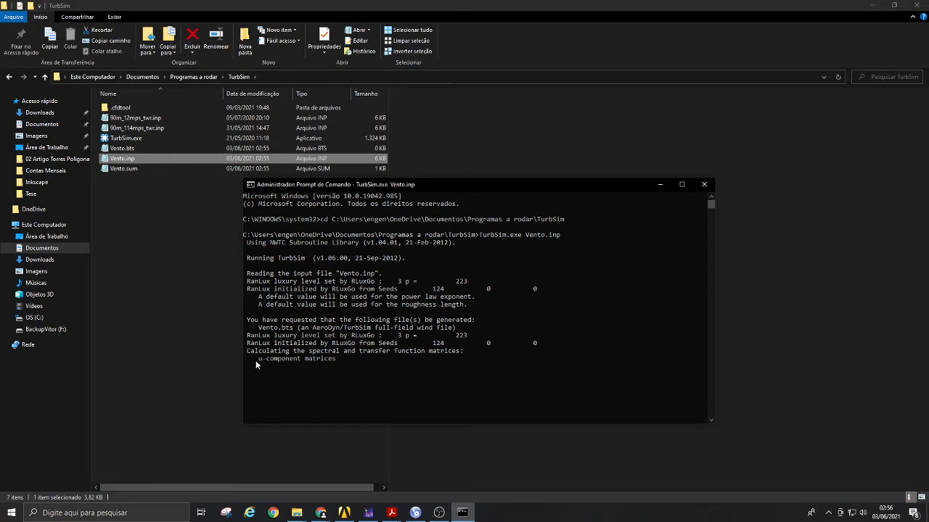
{"action": "mouse_move", "coordinate": [461, 185]}
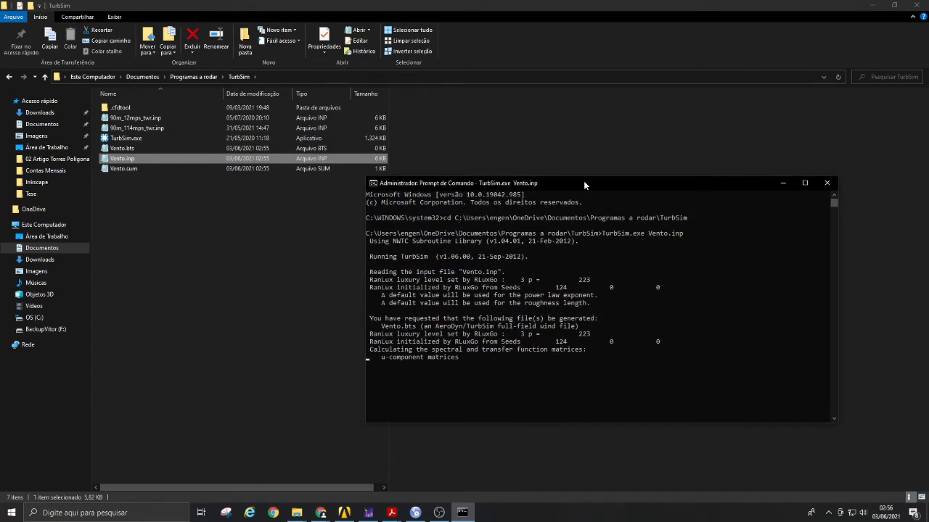
{"action": "left_click", "coordinate": [124, 169]}
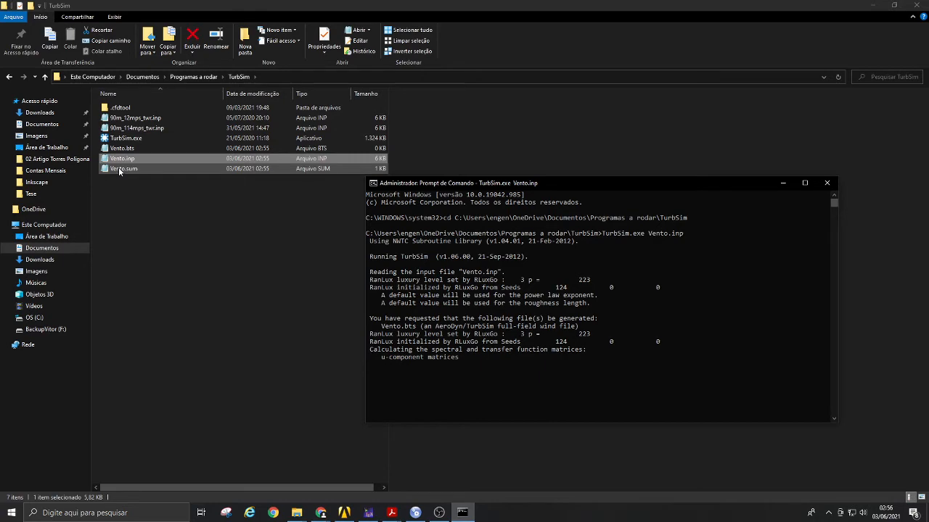
- Open Vento.sum in Notepad and read through to the mean wind speed profile table
{"action": "double_click", "coordinate": [123, 168]}
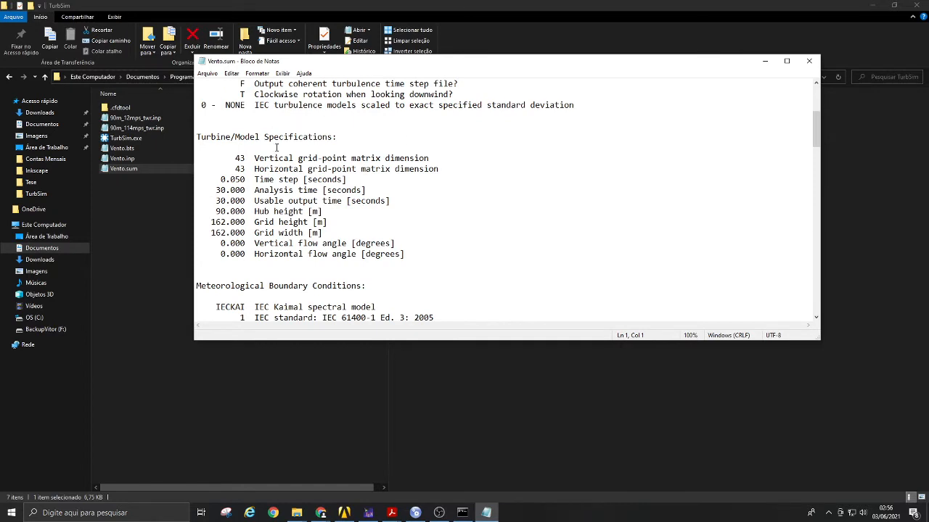
{"action": "mouse_move", "coordinate": [276, 204]}
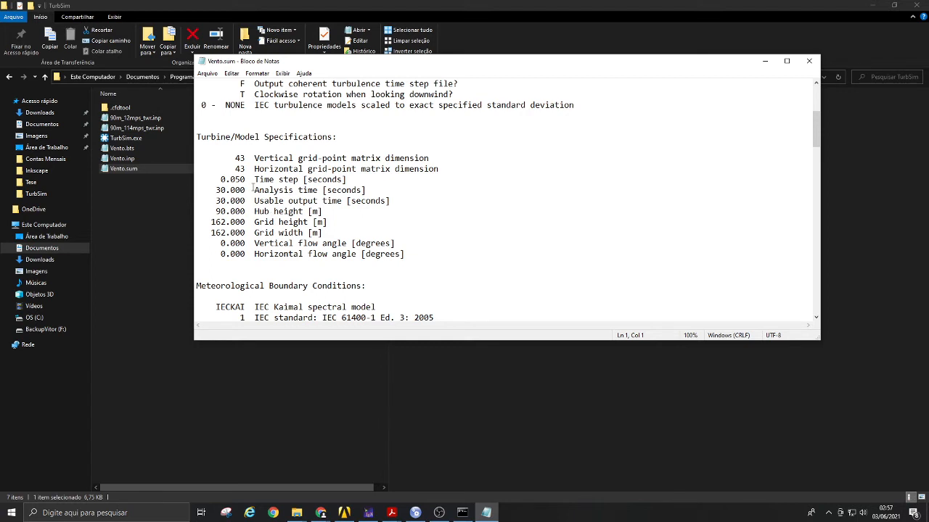
{"action": "mouse_move", "coordinate": [278, 204]}
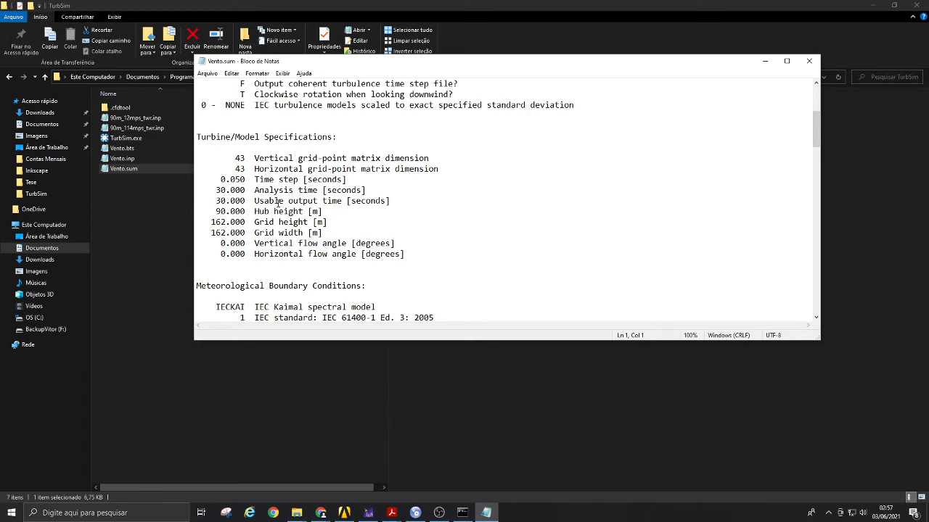
{"action": "scroll", "scroll_direction": "down", "scroll_amount": 3}
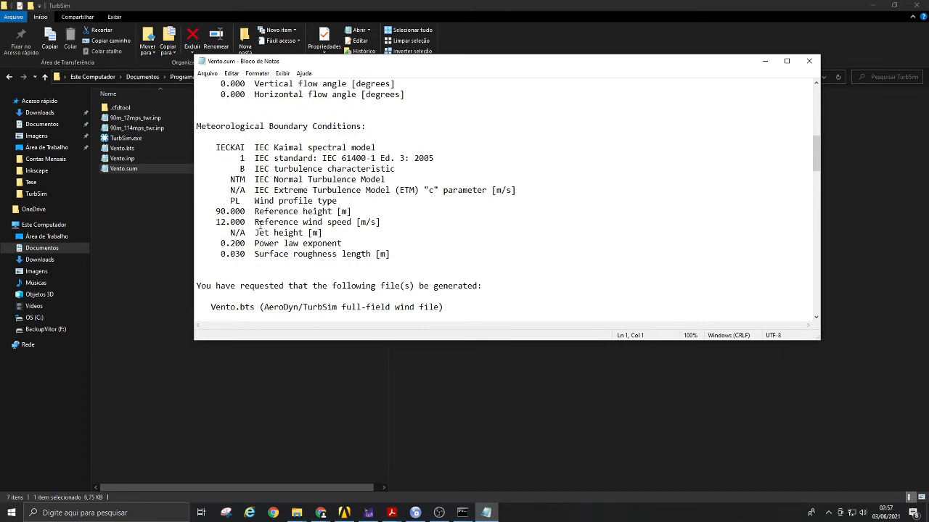
{"action": "scroll", "scroll_direction": "down", "scroll_amount": 3}
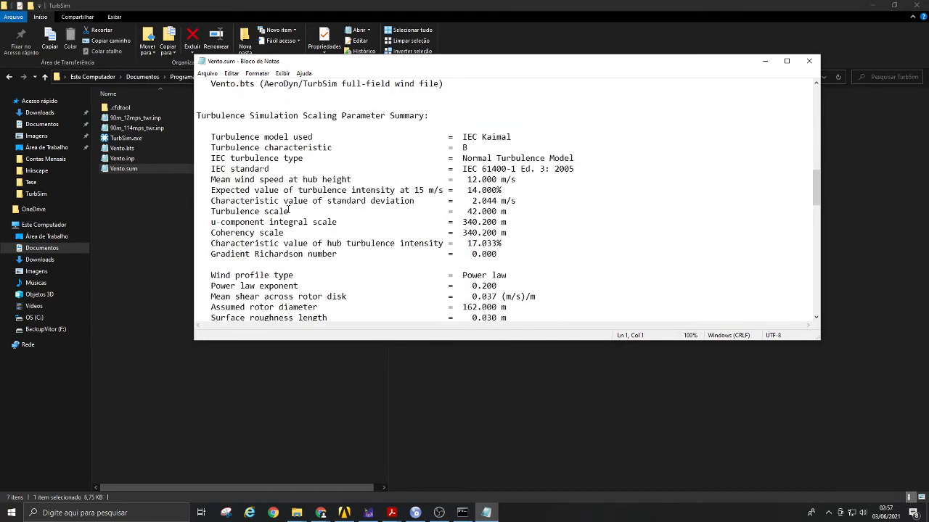
{"action": "mouse_move", "coordinate": [494, 182]}
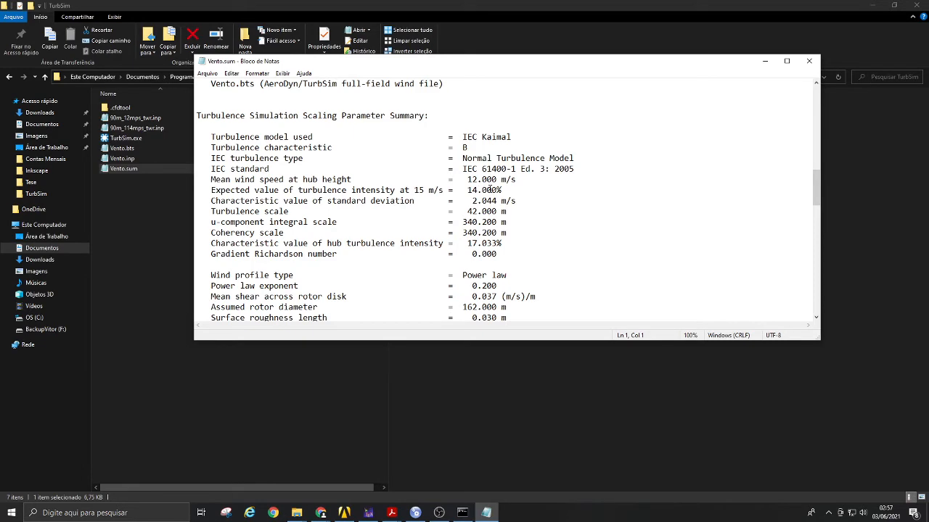
{"action": "scroll", "scroll_direction": "down", "scroll_amount": 3}
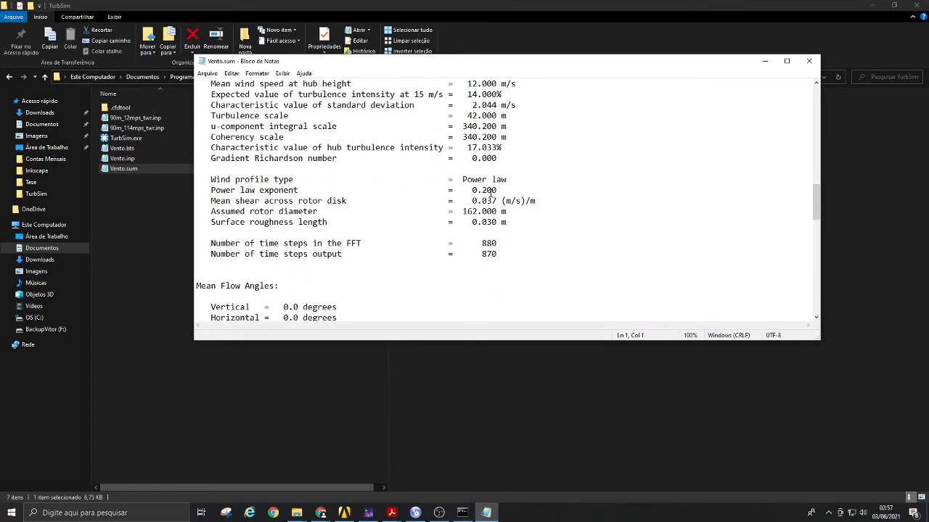
{"action": "scroll", "scroll_direction": "down", "scroll_amount": 3}
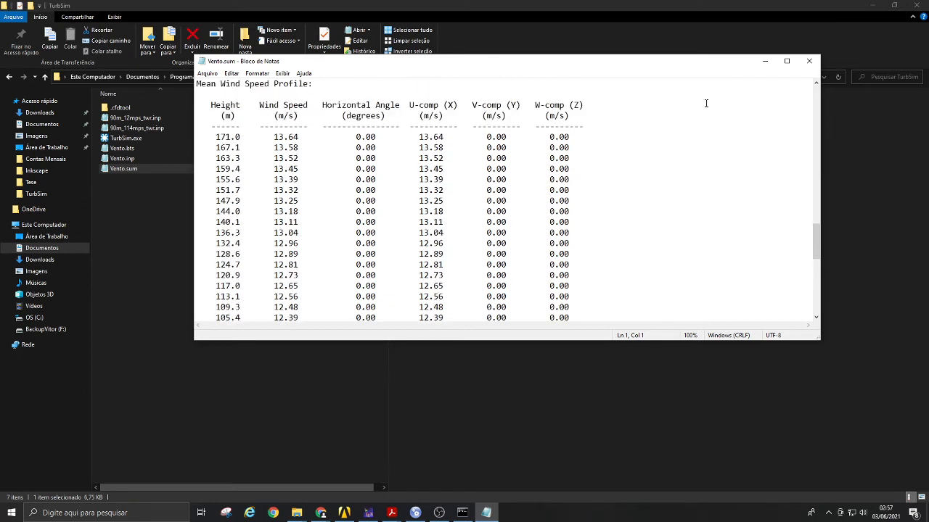
{"action": "mouse_move", "coordinate": [313, 179]}
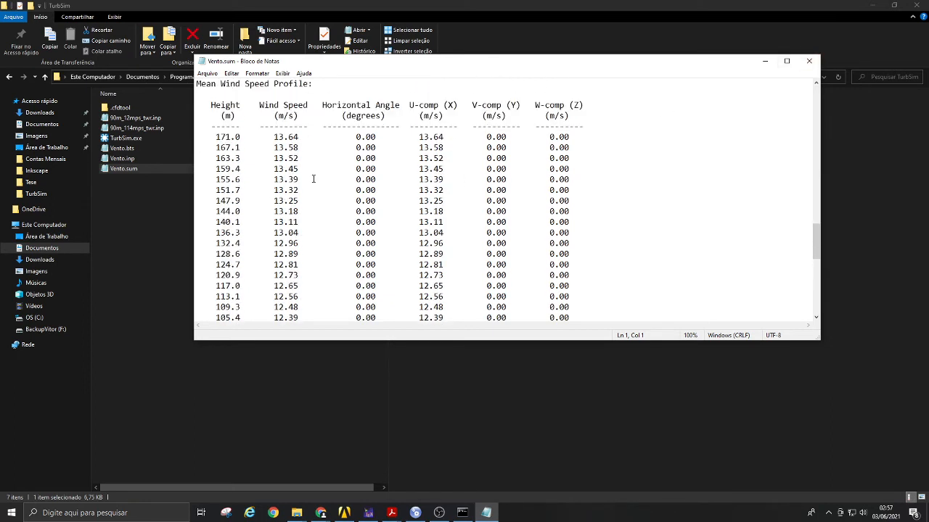
{"action": "scroll", "scroll_direction": "down", "scroll_amount": 3}
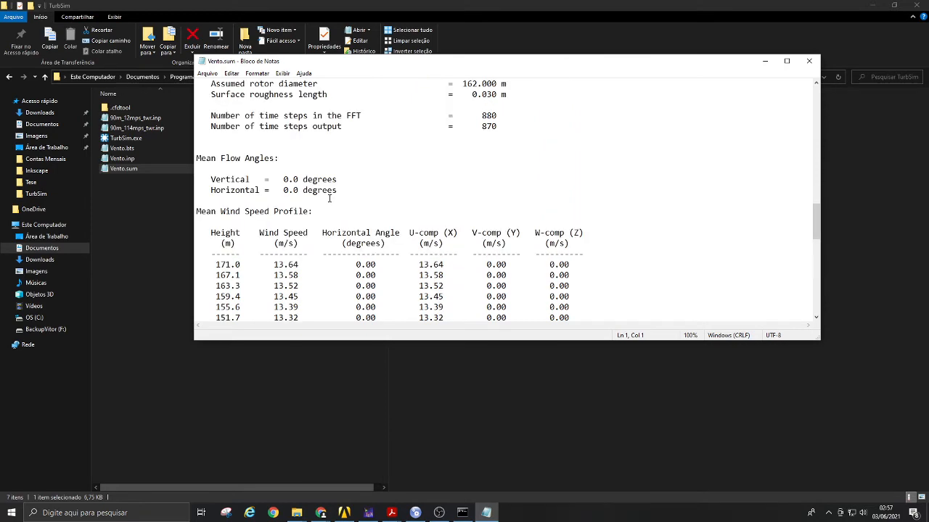
{"action": "scroll", "scroll_direction": "down", "scroll_amount": 3}
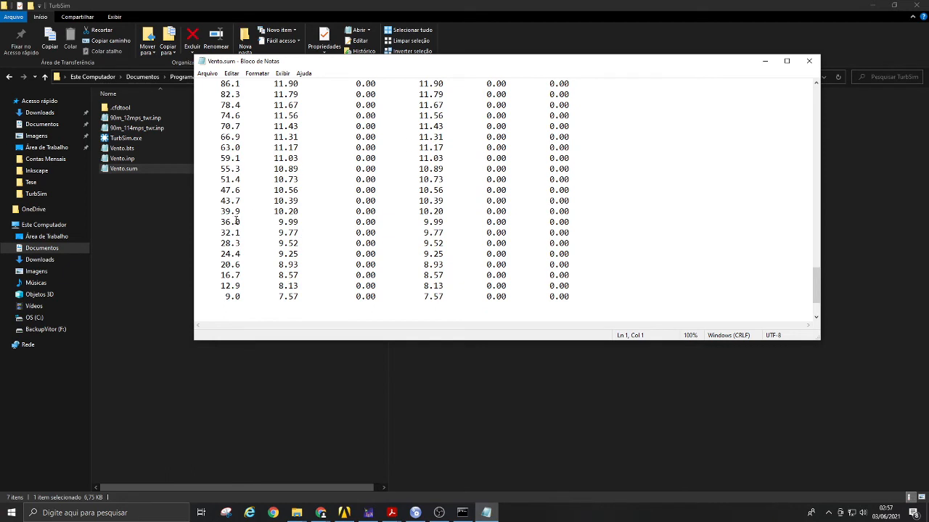
{"action": "mouse_move", "coordinate": [318, 173]}
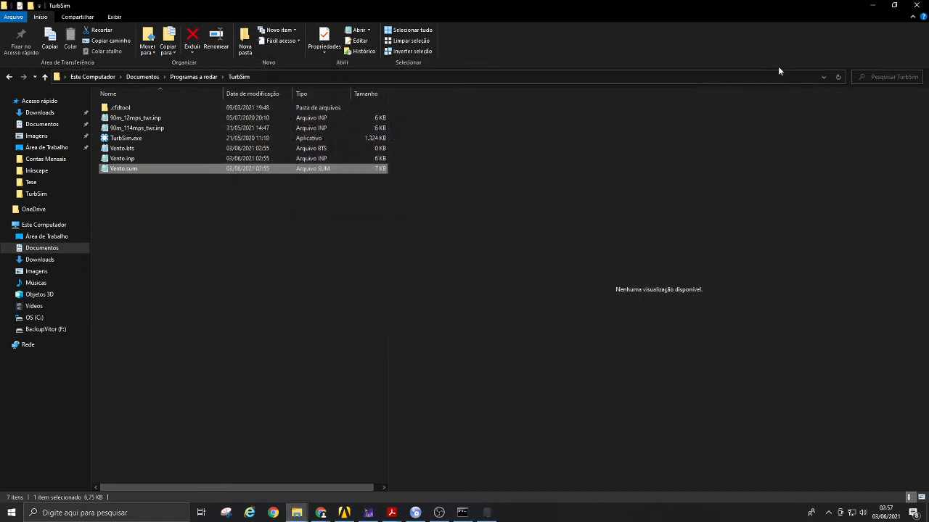
{"action": "mouse_move", "coordinate": [480, 243]}
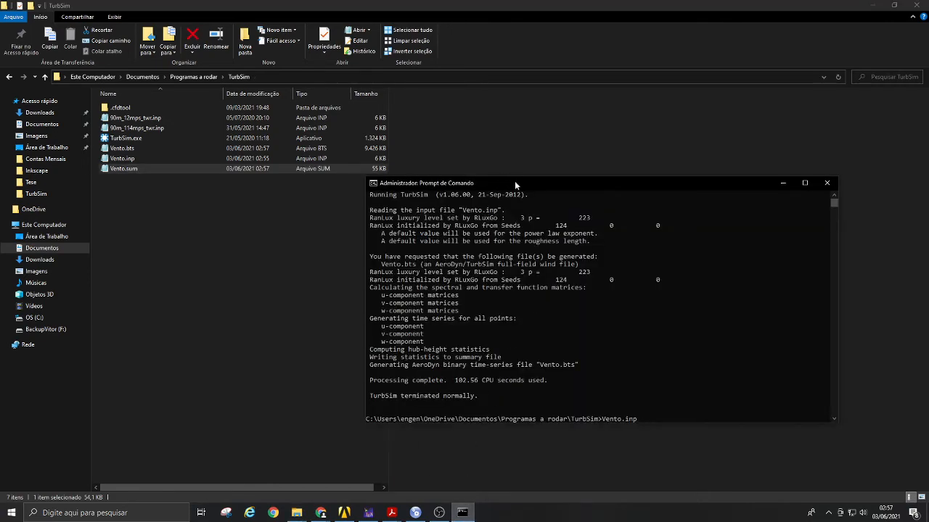
- Move the Command Prompt window up to read 'TurbSim terminated normally' after 102.56 CPU seconds
{"action": "left_click_drag", "start_coordinate": [515, 183], "coordinate": [519, 152]}
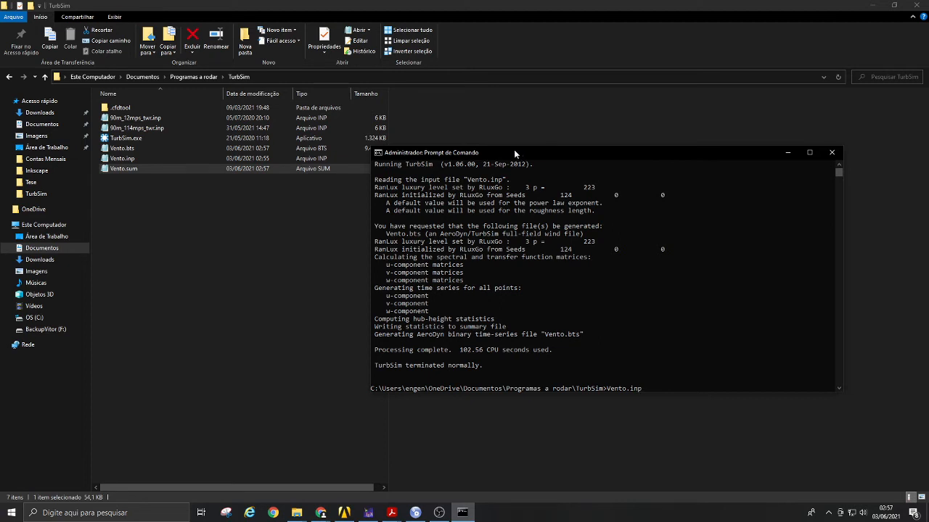
{"action": "mouse_move", "coordinate": [317, 451]}
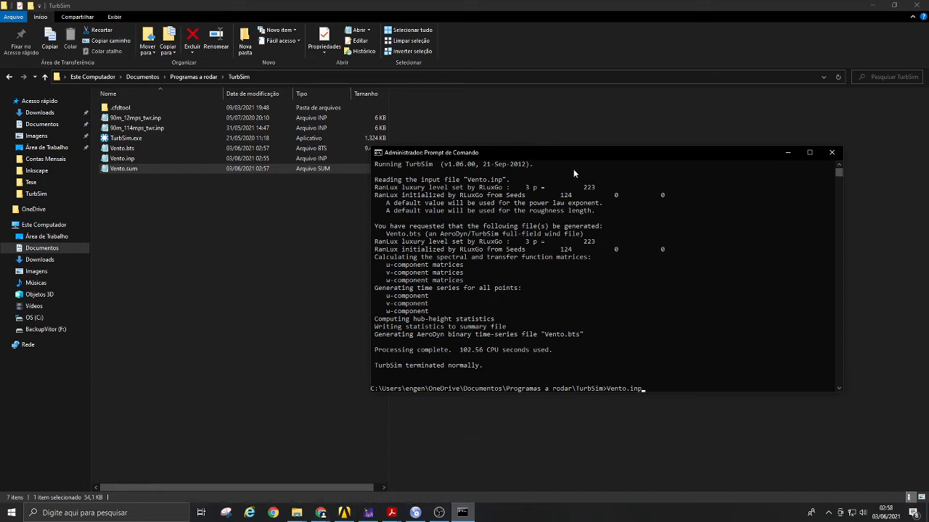
{"action": "mouse_move", "coordinate": [575, 159]}
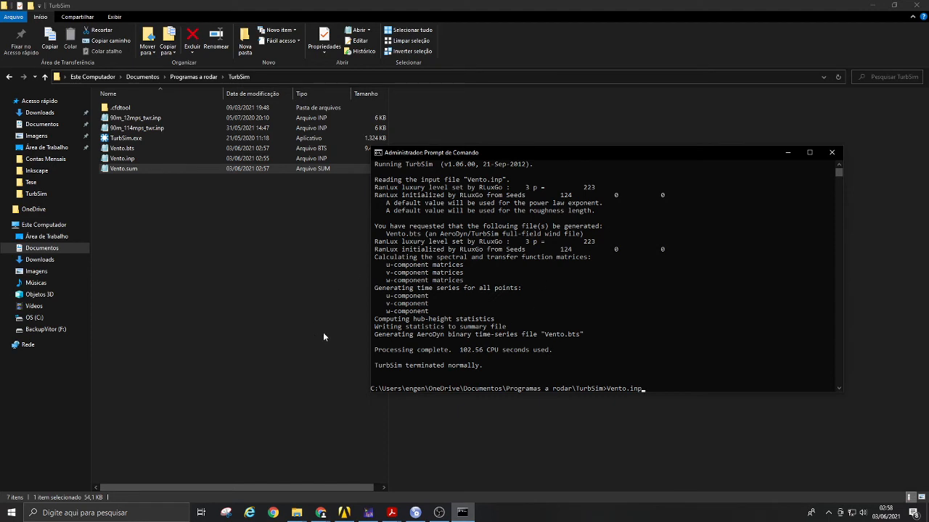
{"action": "mouse_move", "coordinate": [321, 335]}
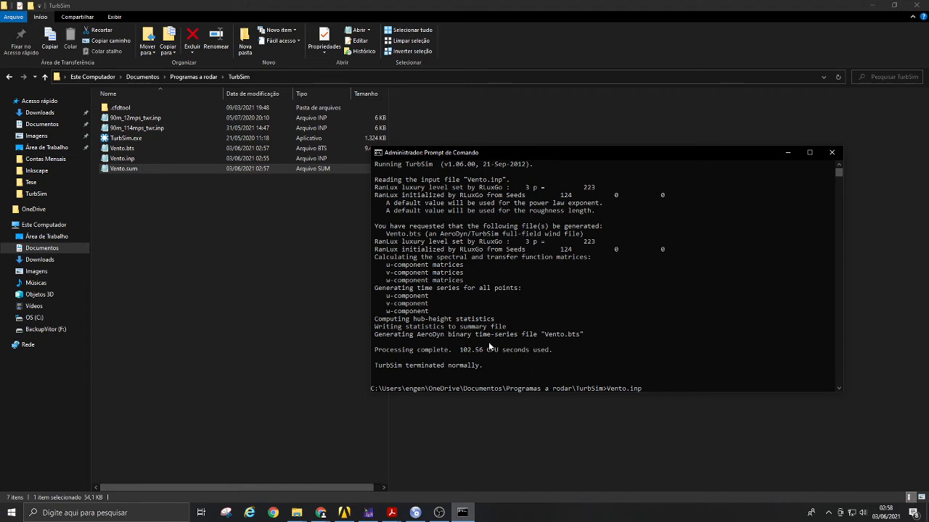
{"action": "mouse_move", "coordinate": [542, 296]}
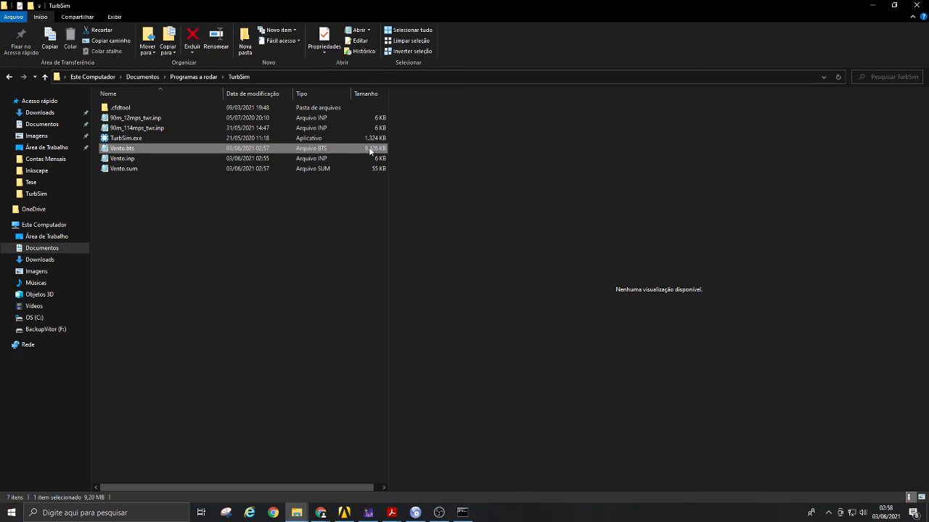
{"action": "mouse_move", "coordinate": [174, 152]}
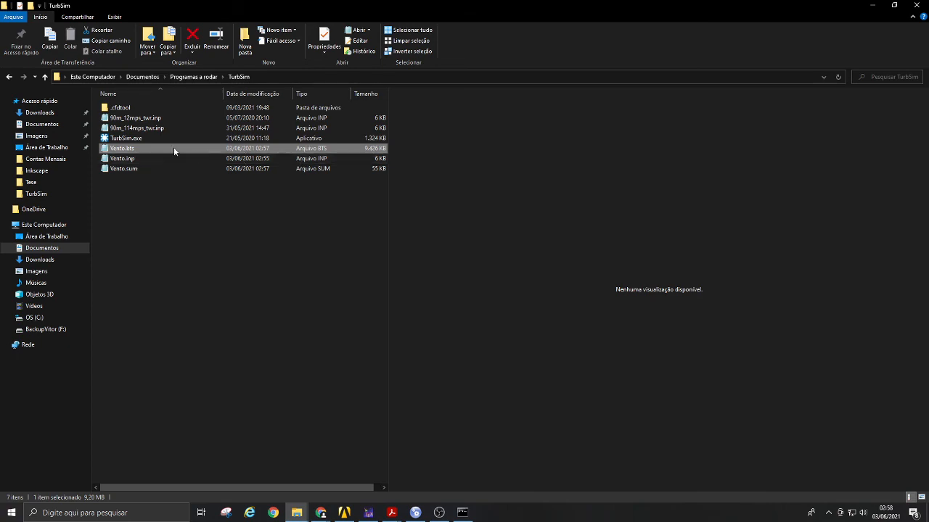
{"action": "double_click", "coordinate": [122, 148]}
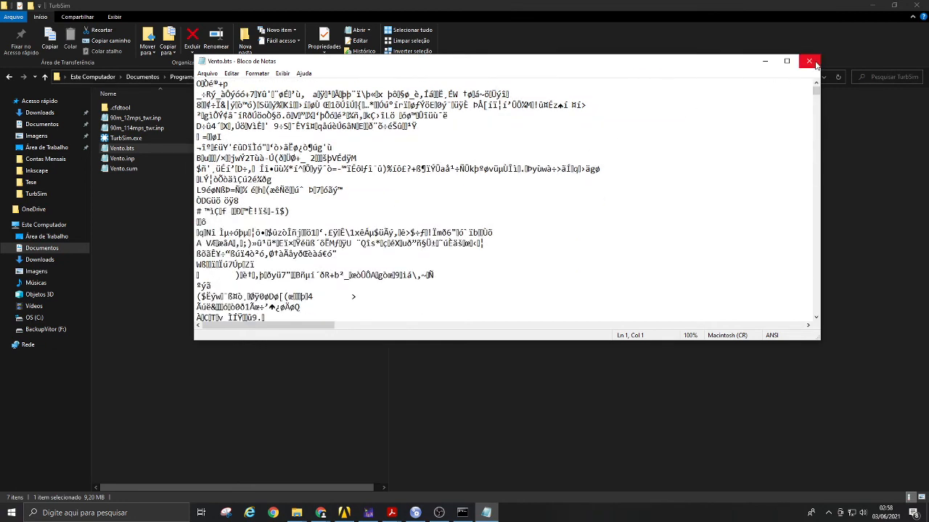
{"action": "left_click", "coordinate": [809, 60]}
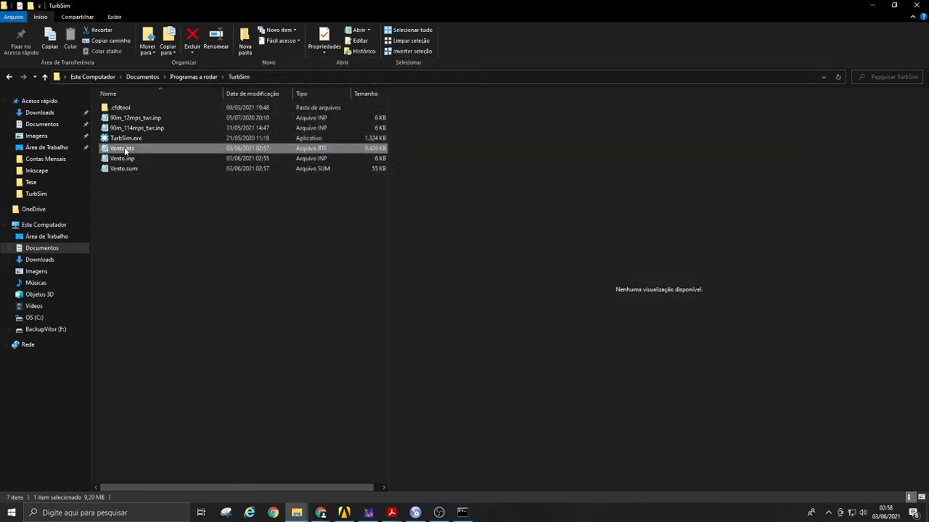
{"action": "mouse_move", "coordinate": [123, 150]}
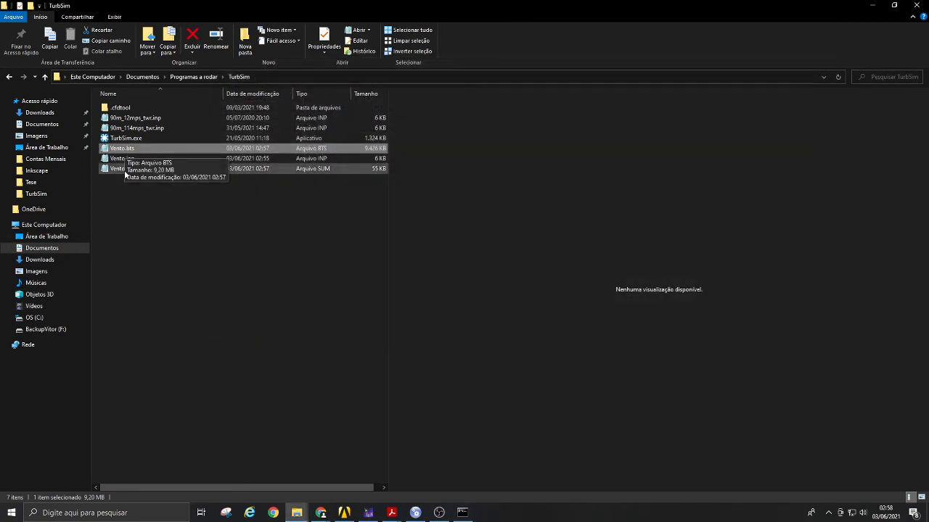
- Reopen Vento.sum in Notepad to check the IEC Kaimal, 12 m/s, 17.033% turbulence parameters
{"action": "double_click", "coordinate": [120, 168]}
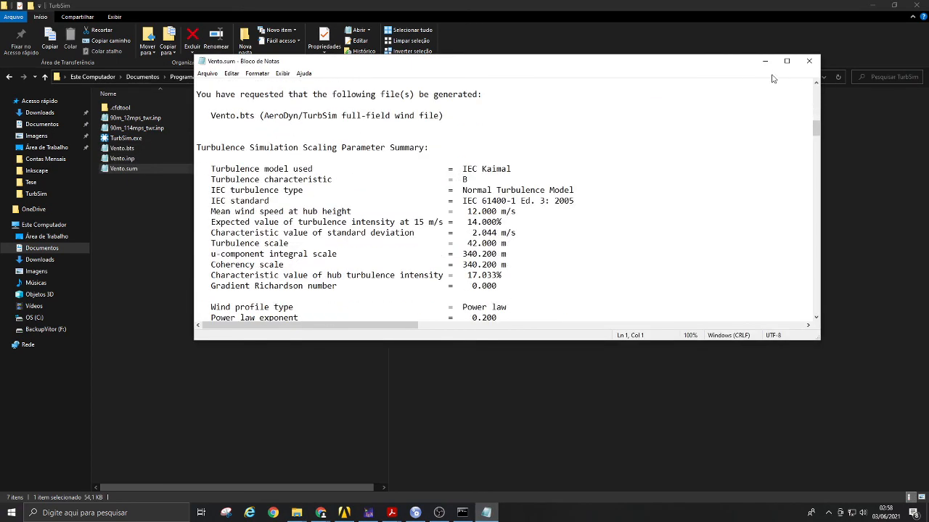
{"action": "mouse_move", "coordinate": [809, 61]}
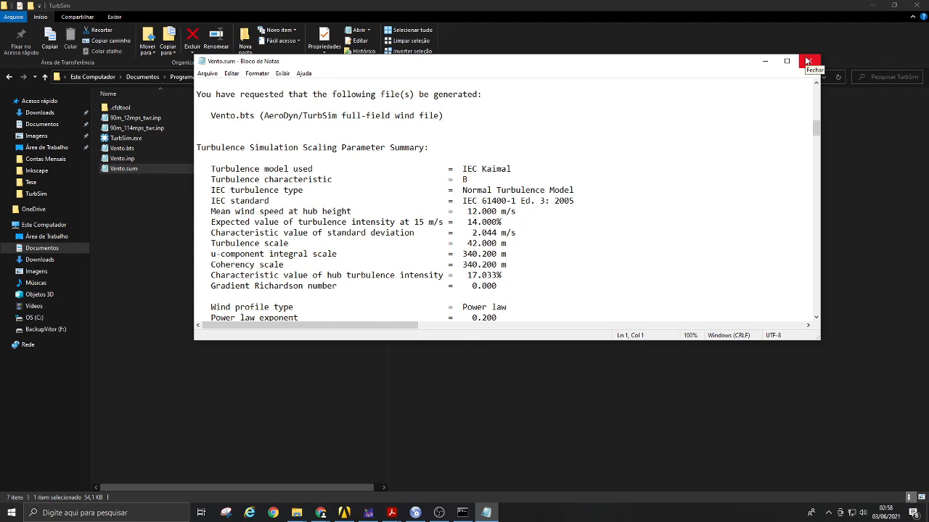